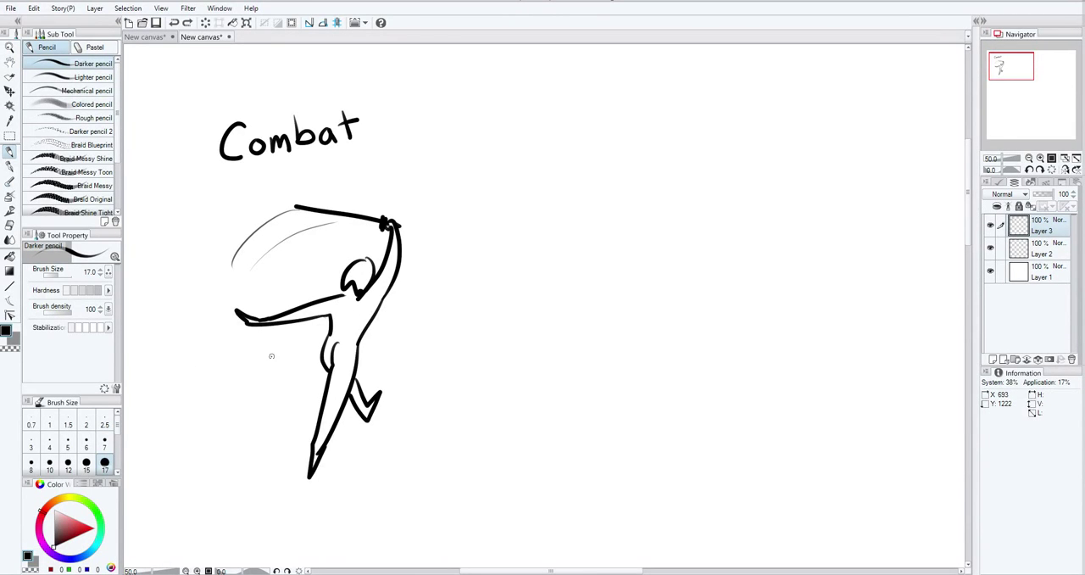
mouse_move(256, 382)
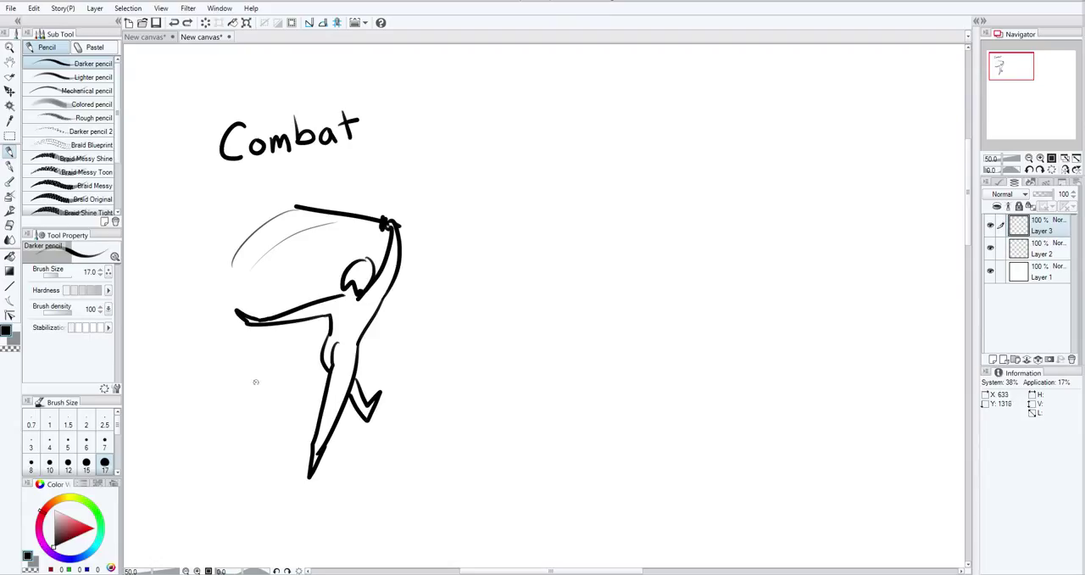
mouse_move(283, 325)
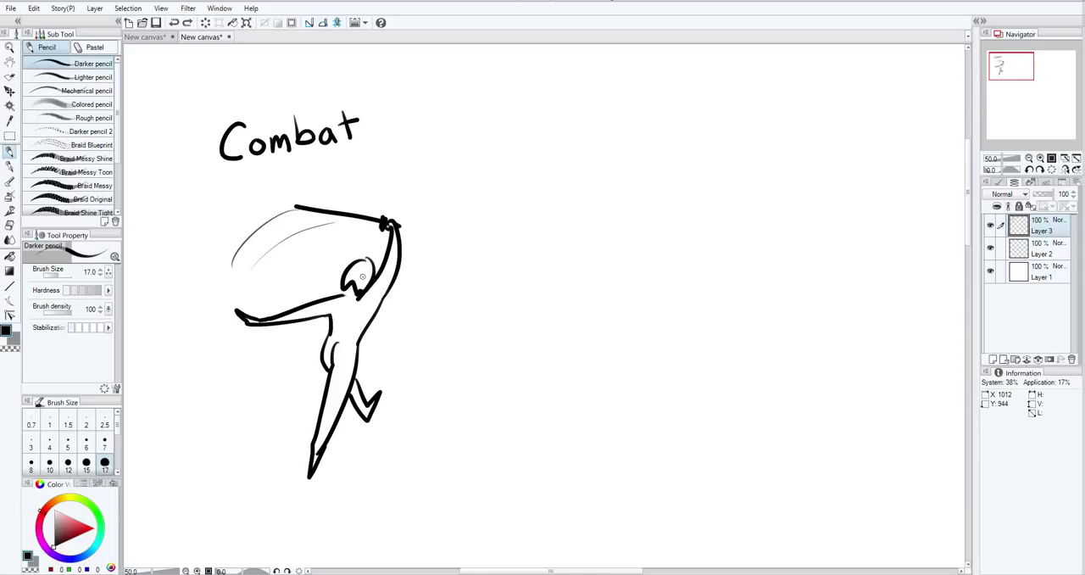
mouse_move(241, 200)
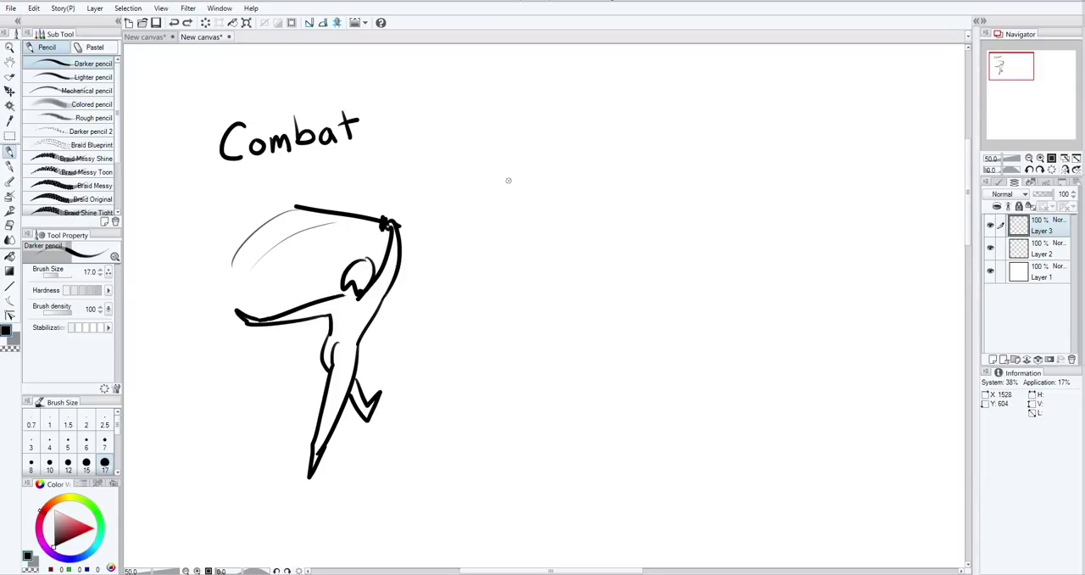
Step: Draw the gamepad body outline, a hand gripping it, and its face buttons with the Darker pencil
drag(509, 170, 485, 234)
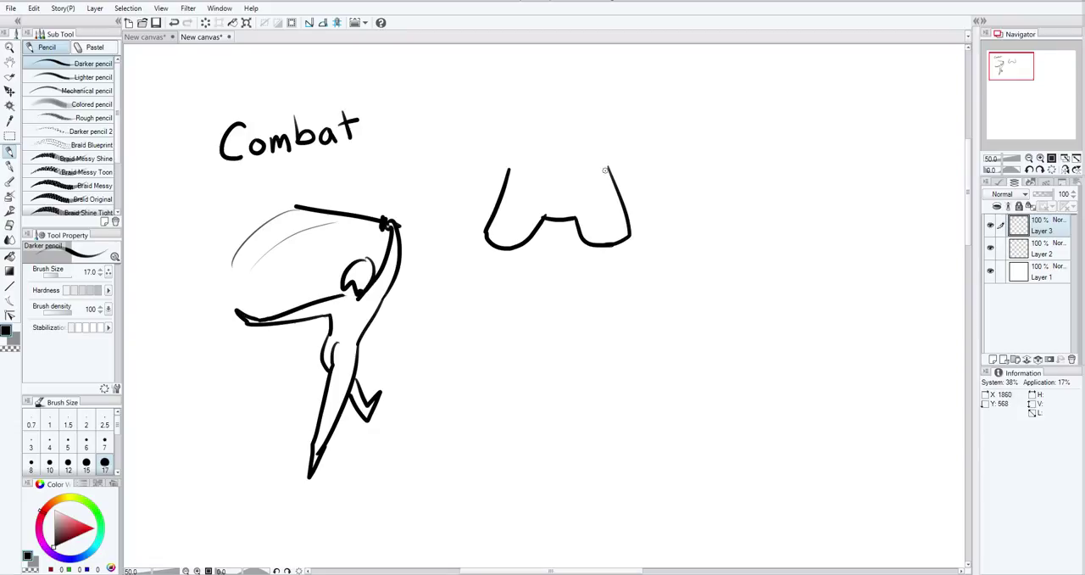
drag(536, 171, 607, 166)
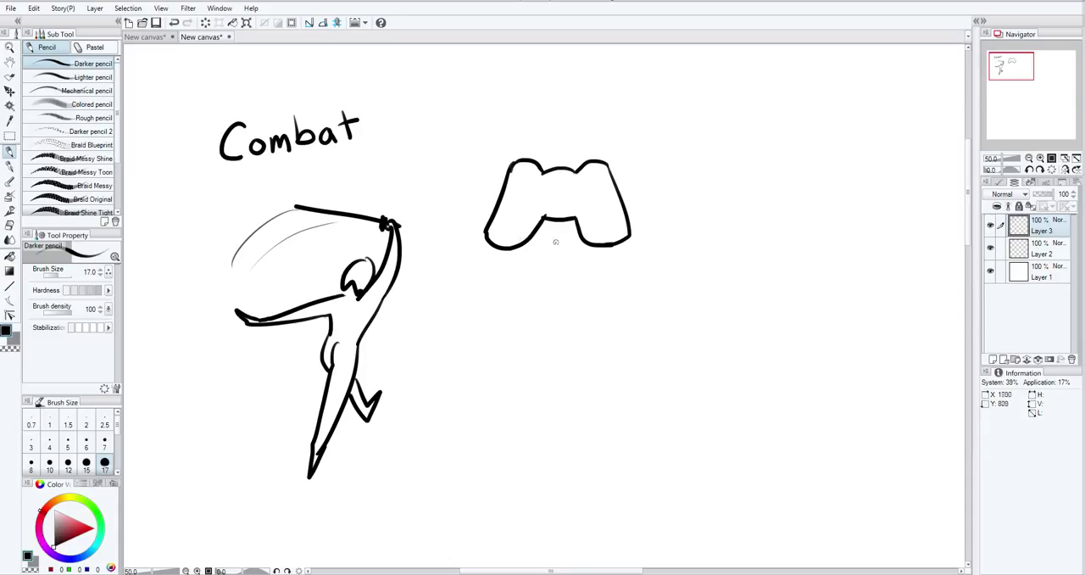
mouse_move(580, 193)
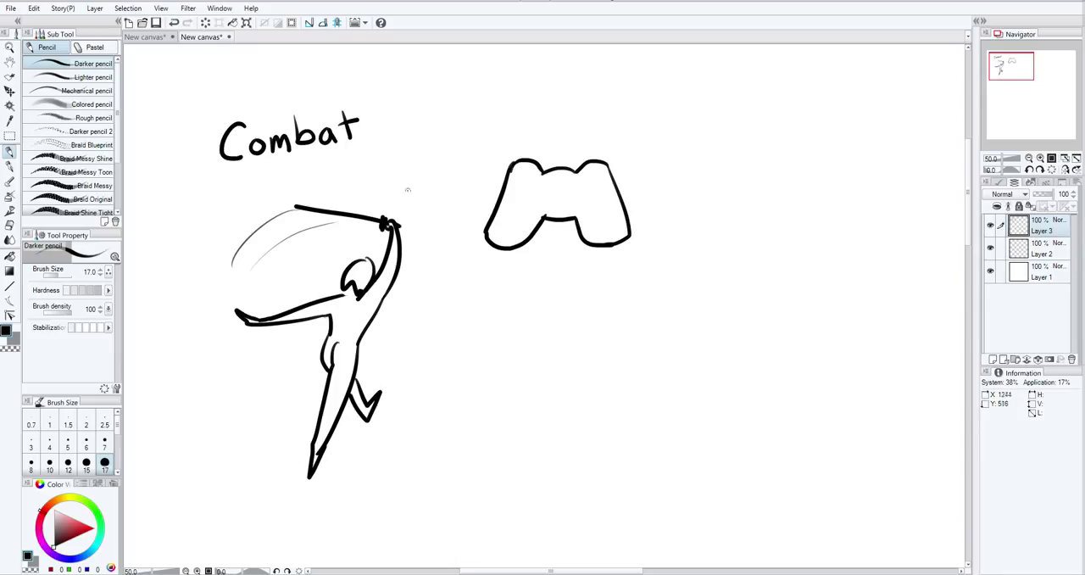
drag(492, 190, 534, 178)
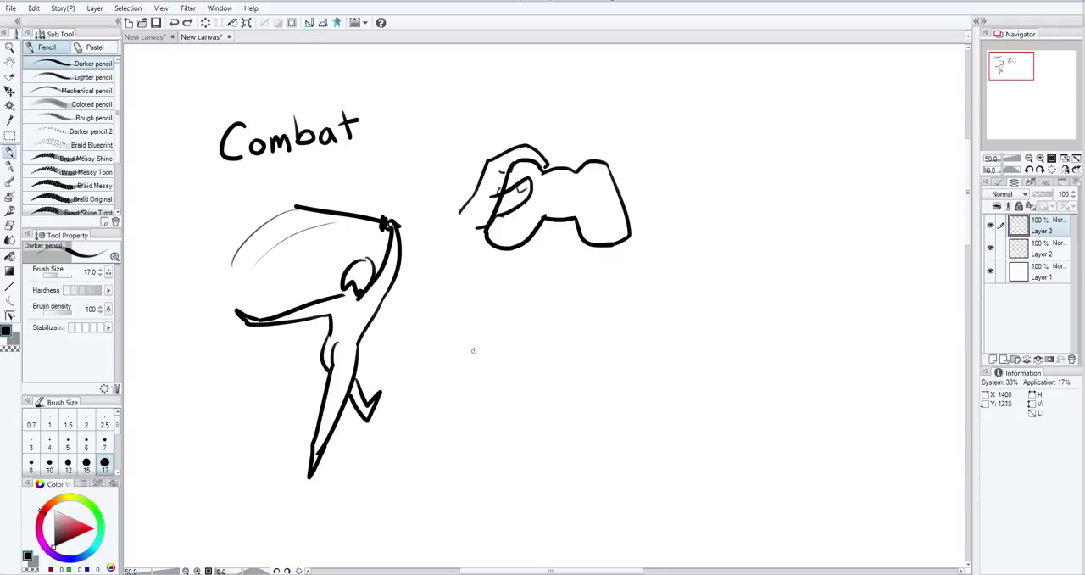
mouse_move(588, 237)
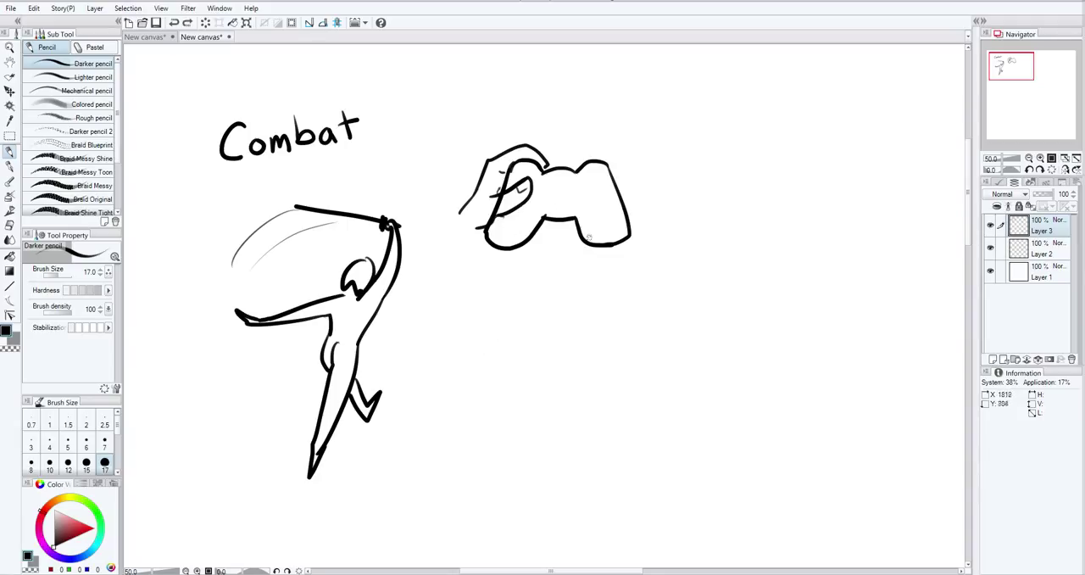
click(597, 200)
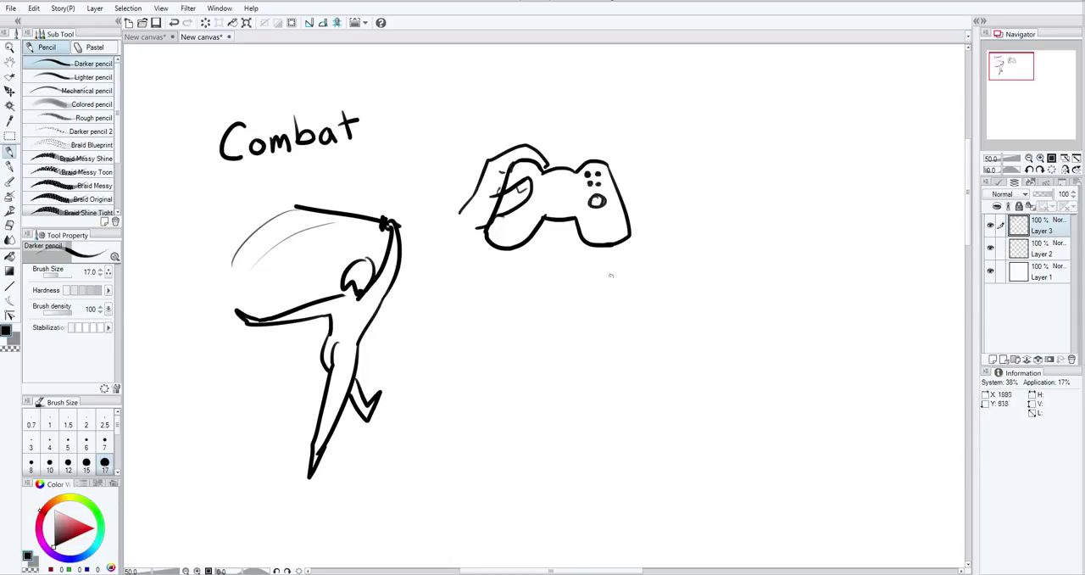
mouse_move(556, 204)
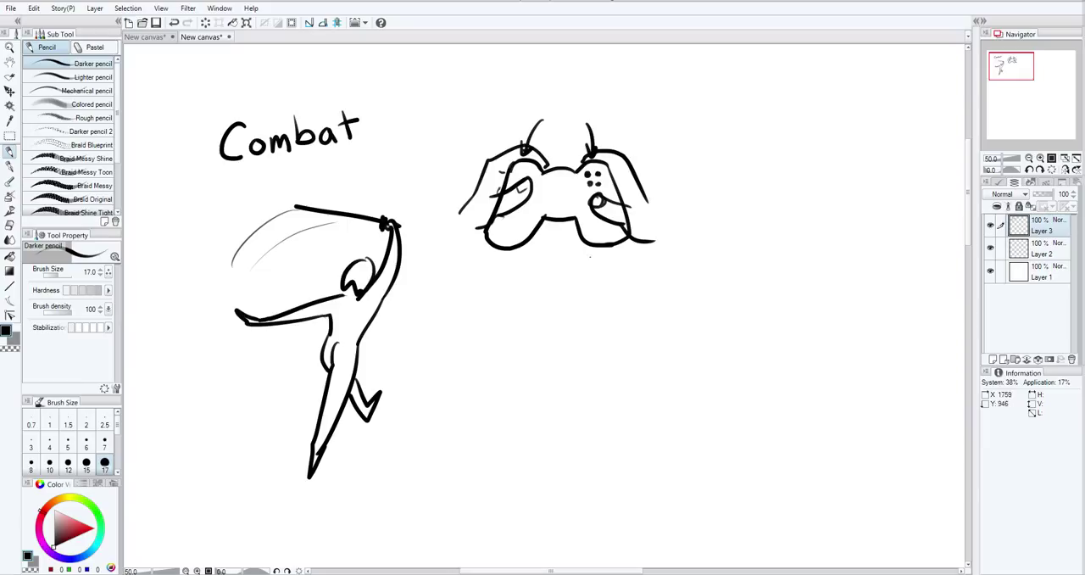
Step: Draw a crosshair-headed top-down figure, a pointing figure, and a line leading to a small creature
drag(520, 288, 521, 308)
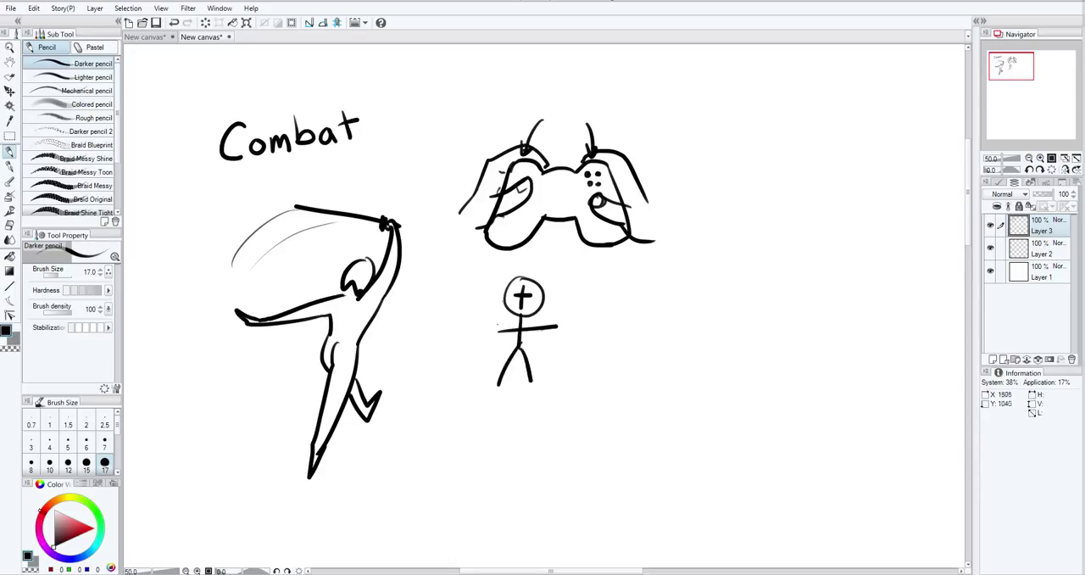
drag(461, 450, 671, 387)
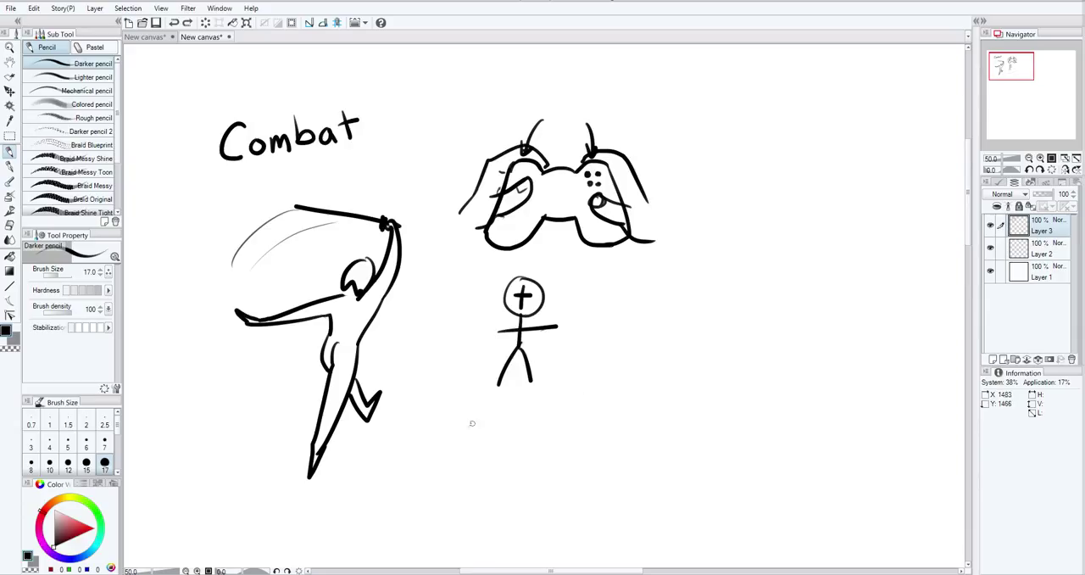
mouse_move(604, 349)
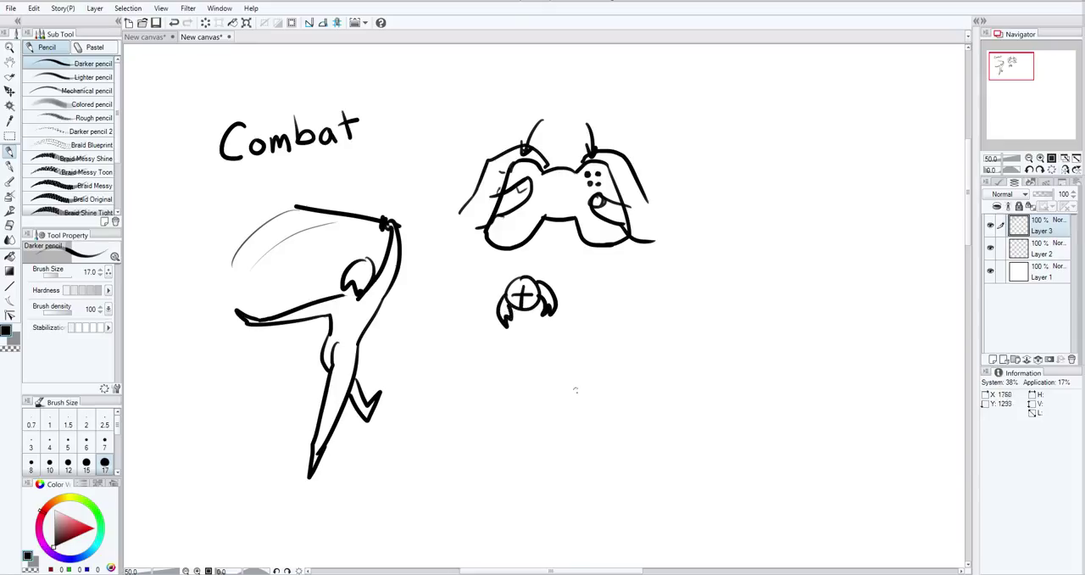
drag(573, 353, 597, 416)
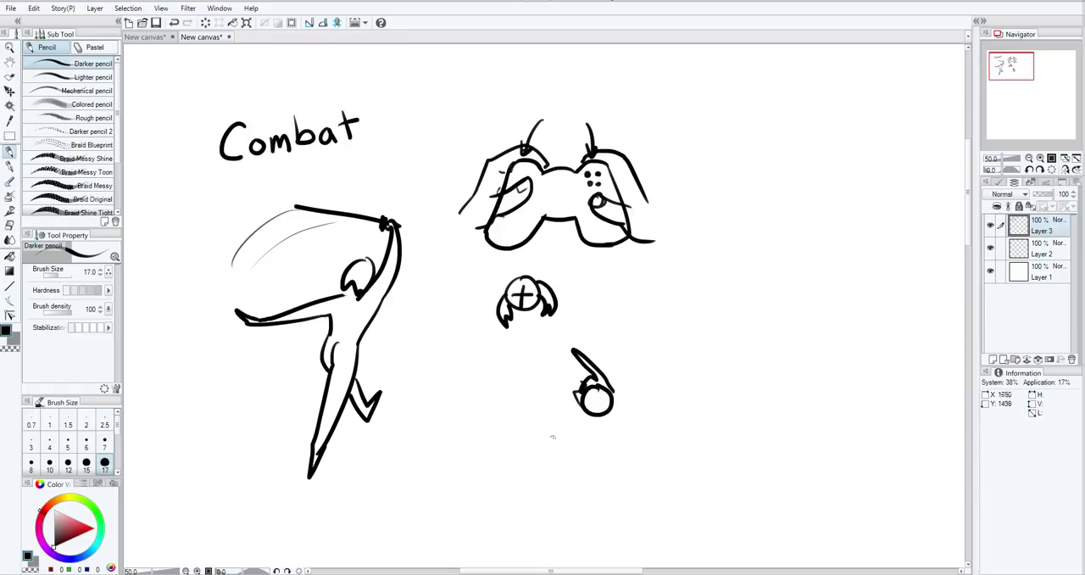
drag(617, 390, 685, 324)
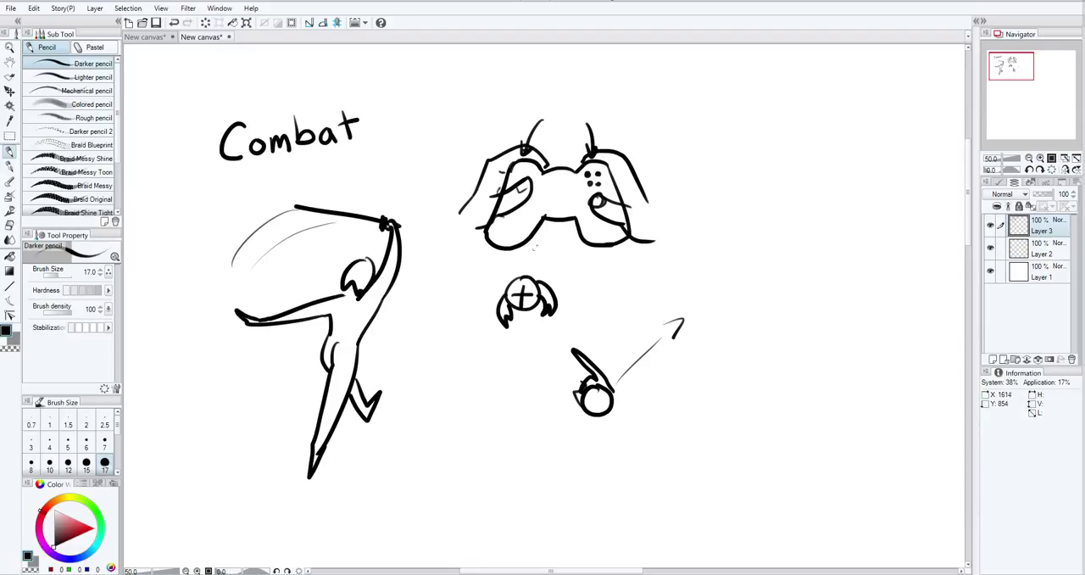
mouse_move(678, 304)
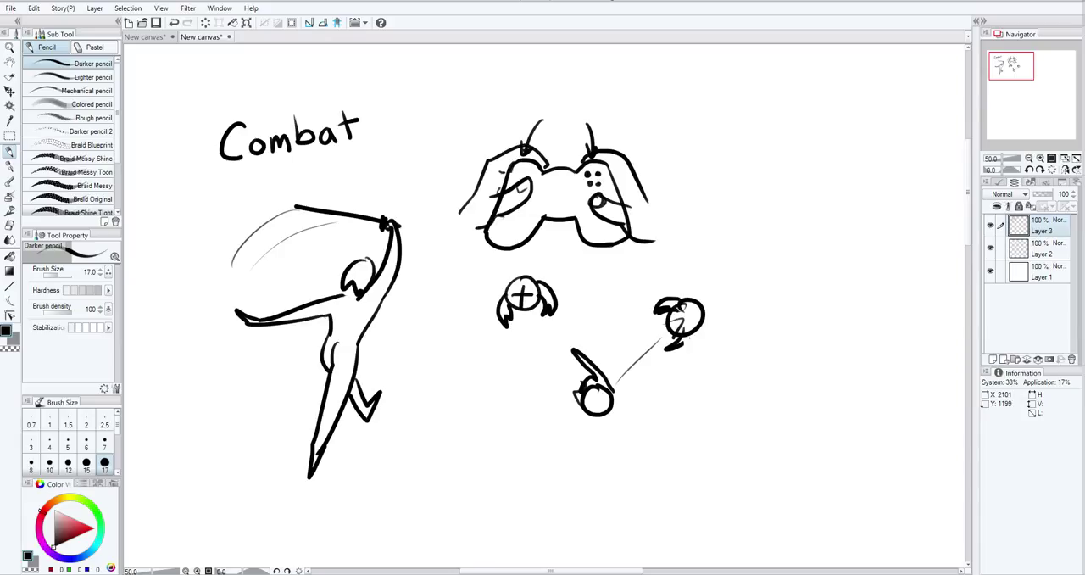
drag(686, 306, 729, 263)
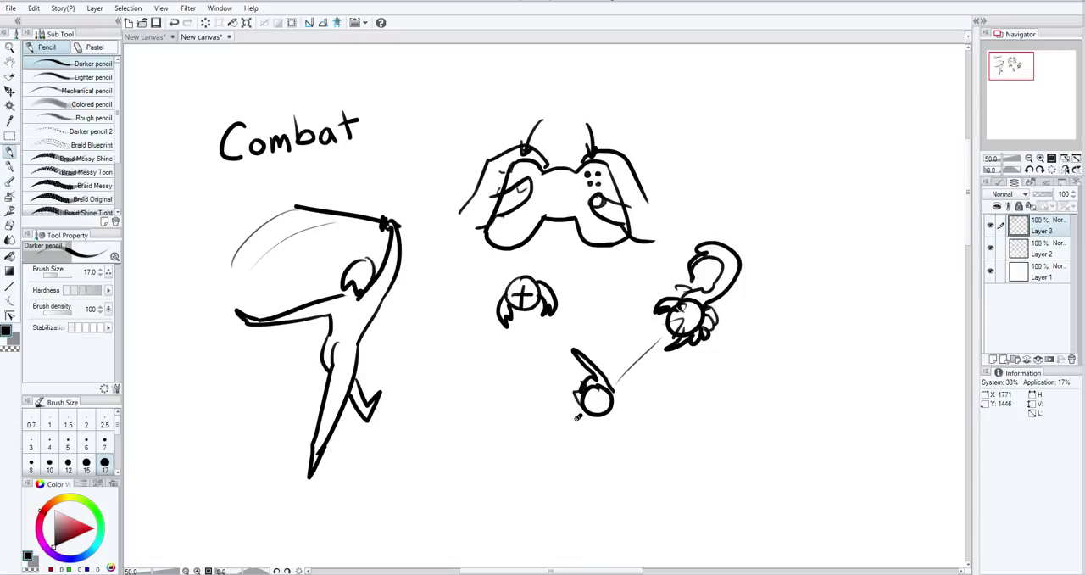
Step: Draw a long arrow sweeping down-left with motion swirls and handwrite 'Free cam' beside the gamepad
drag(576, 420, 472, 505)
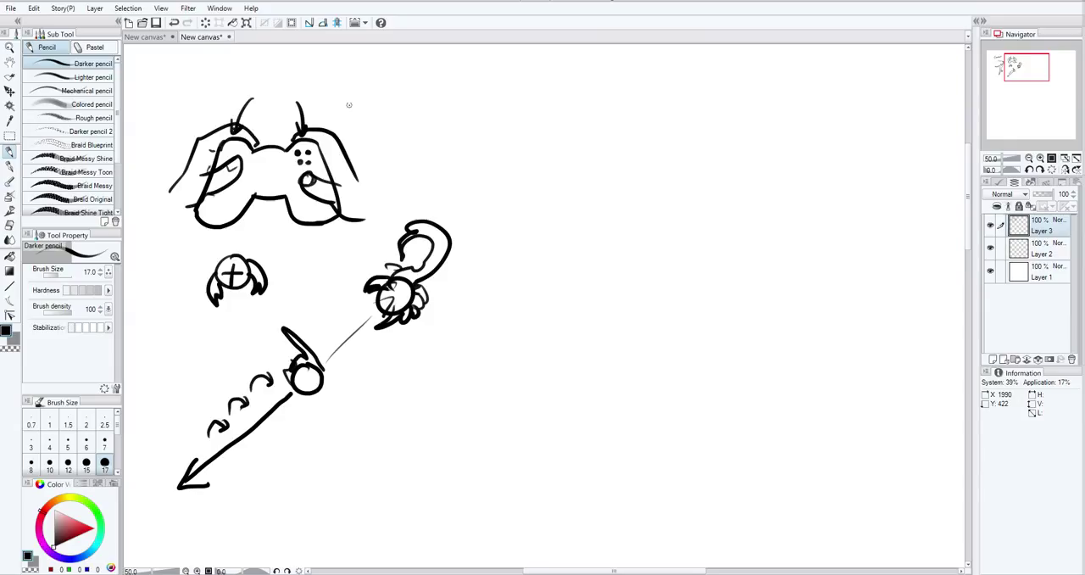
text(Free cam)
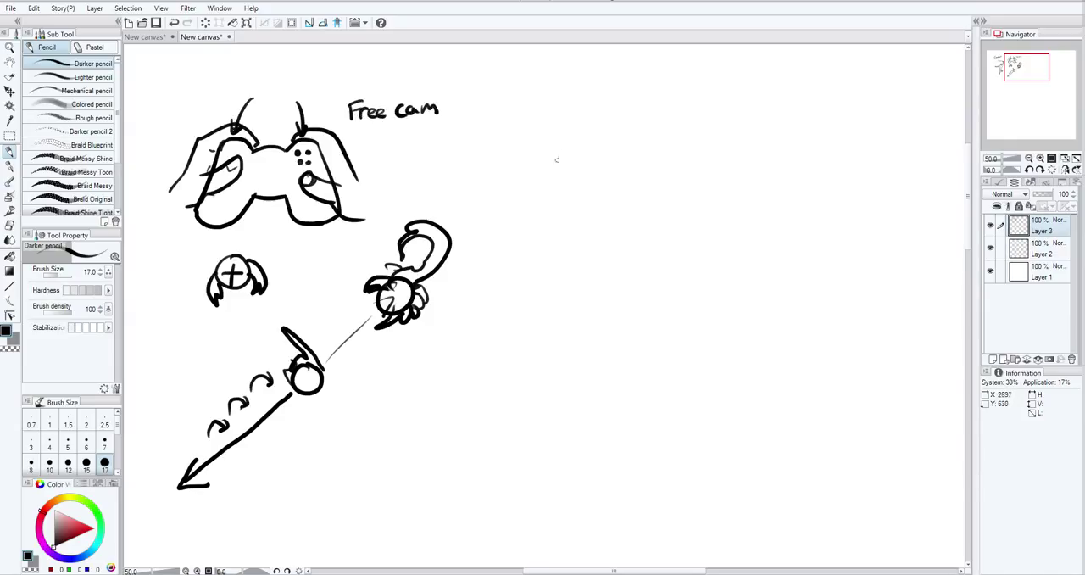
Step: Draw two hands gripping a second controller with a button mark, labelled 'Lock on'
drag(601, 127, 545, 206)
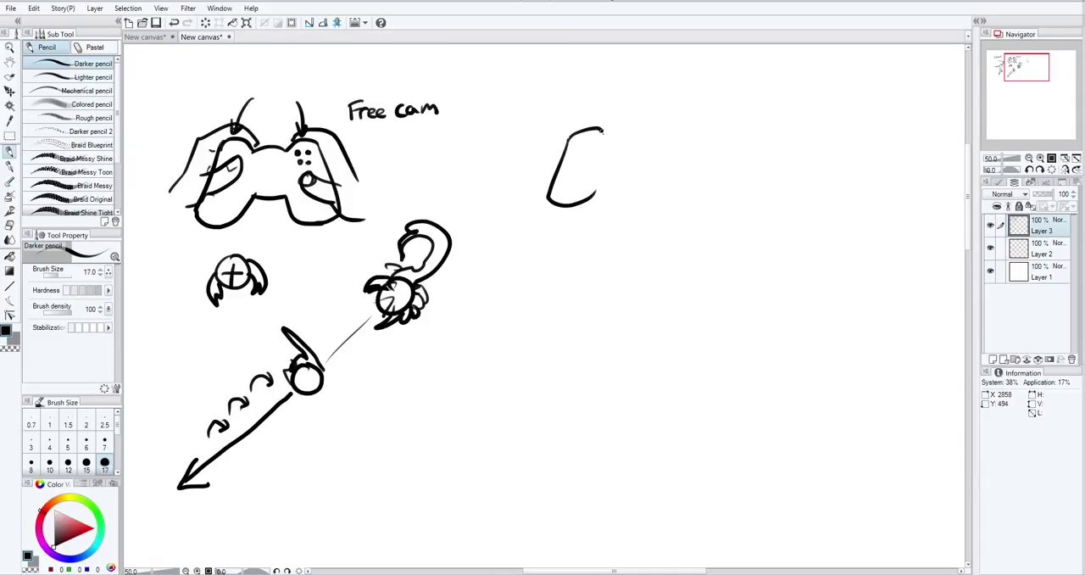
drag(601, 136, 685, 197)
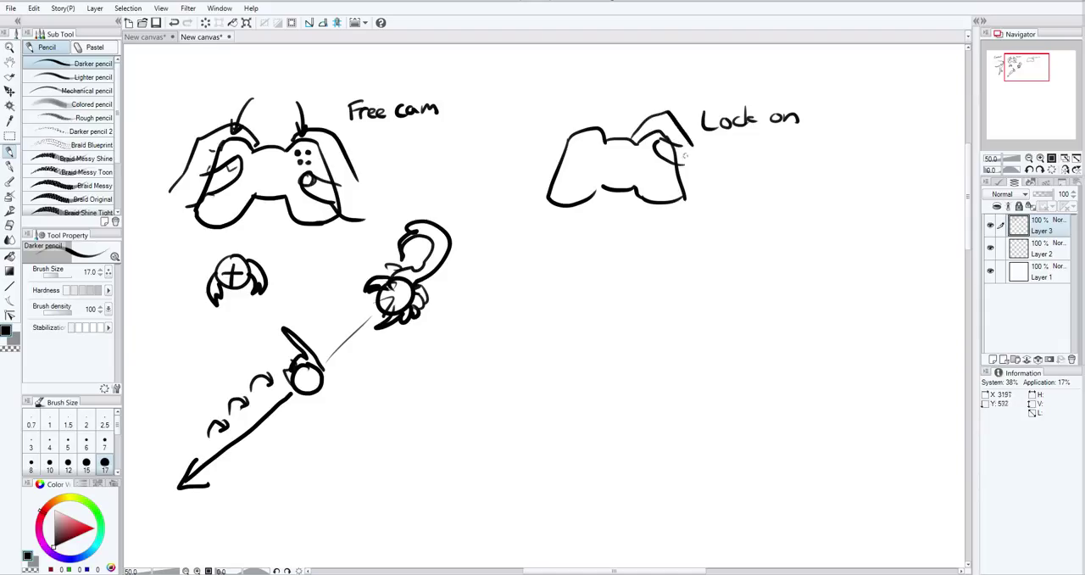
drag(695, 136, 716, 200)
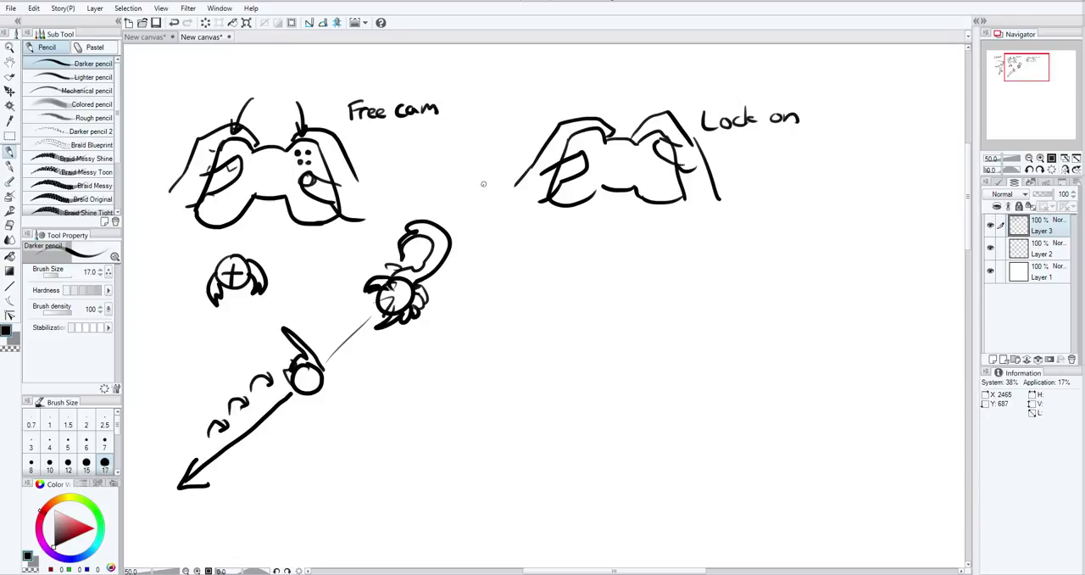
mouse_move(500, 285)
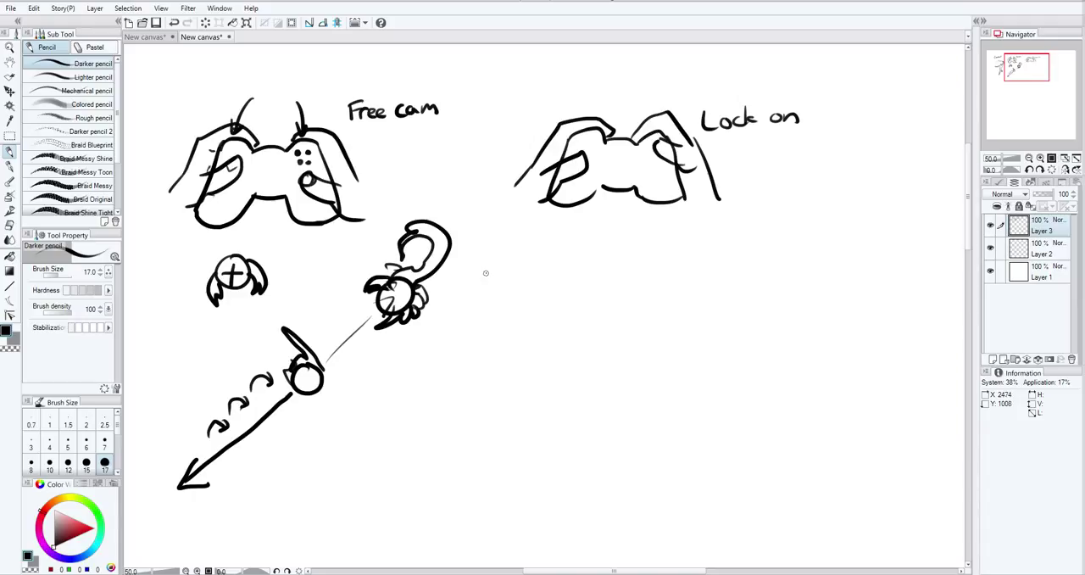
mouse_move(661, 173)
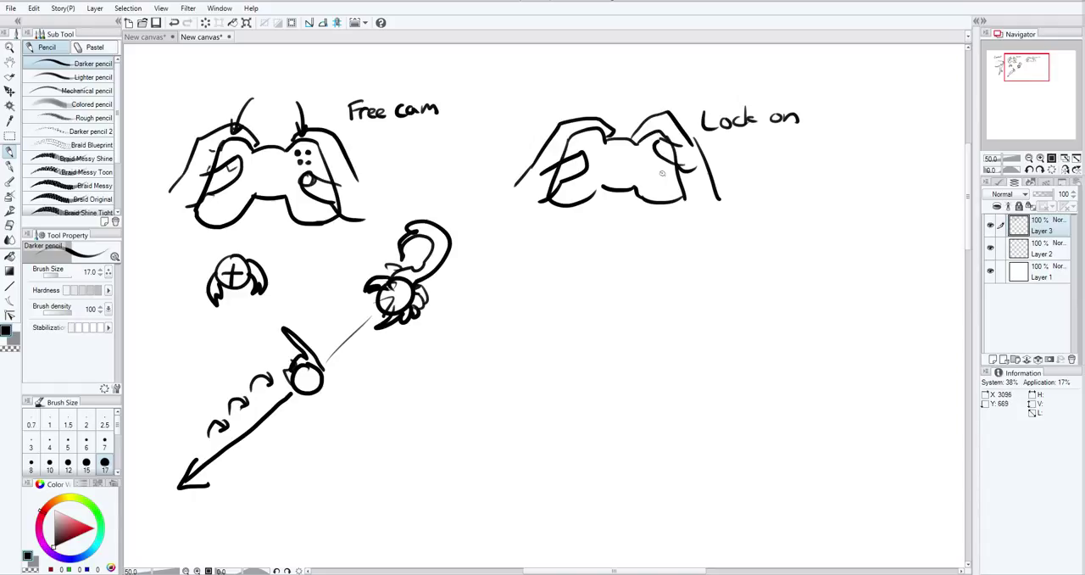
click(653, 178)
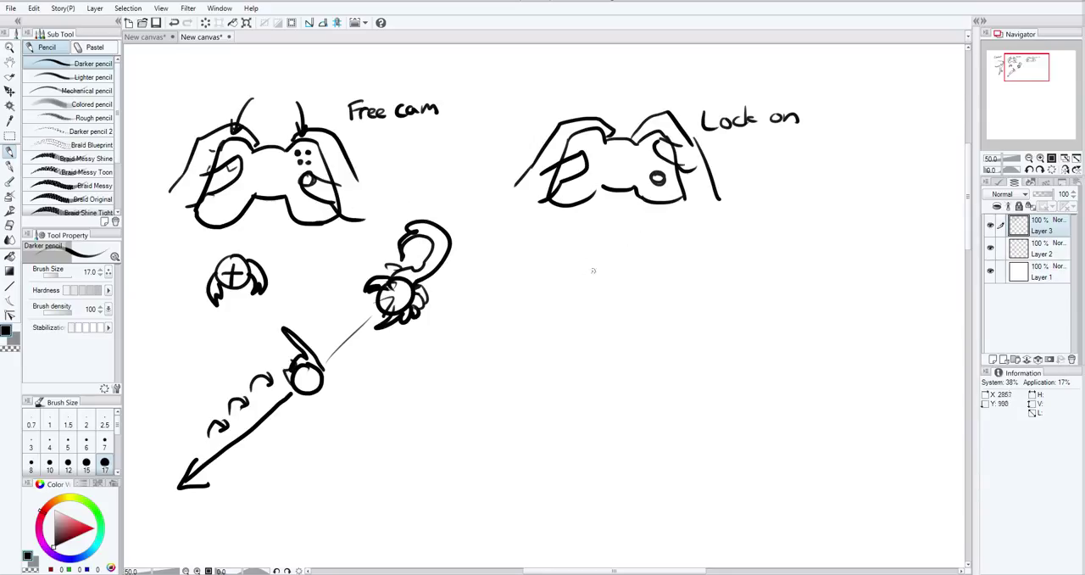
Step: Draw a stick figure's head and body with a crosshair reticle over its head
drag(592, 269, 576, 289)
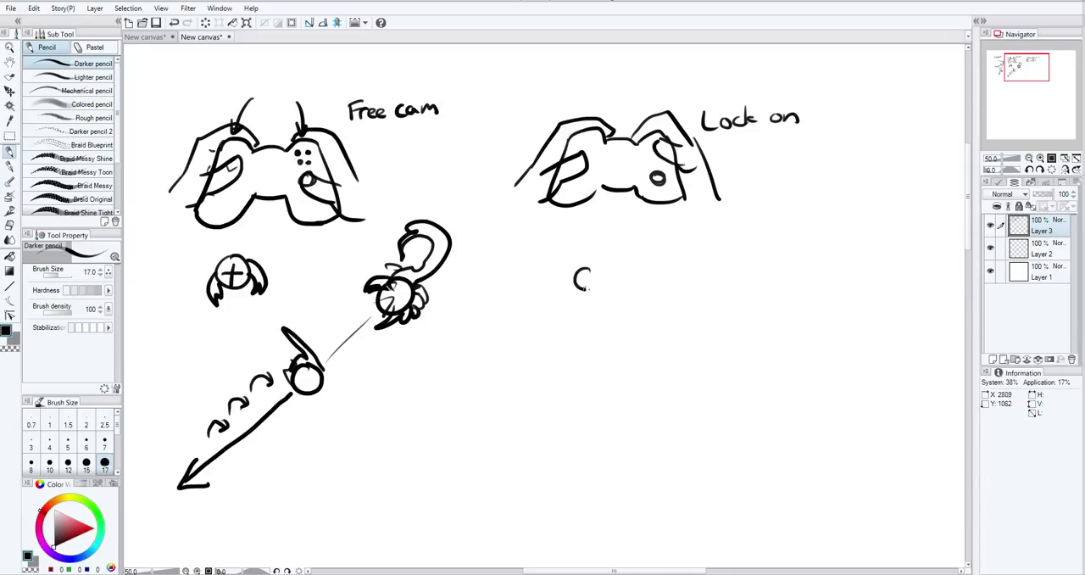
drag(580, 275, 590, 297)
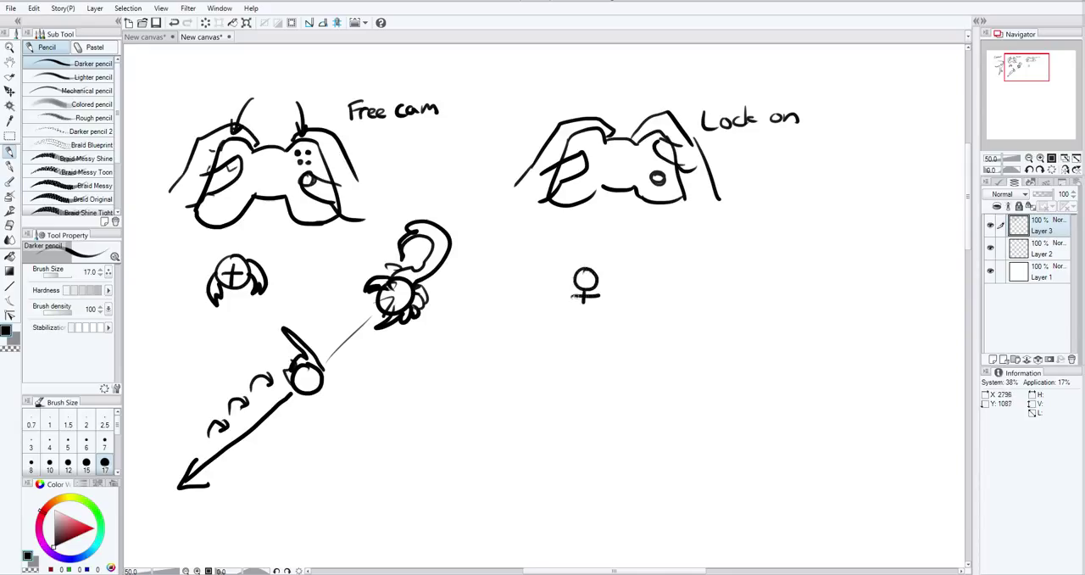
drag(559, 302, 602, 330)
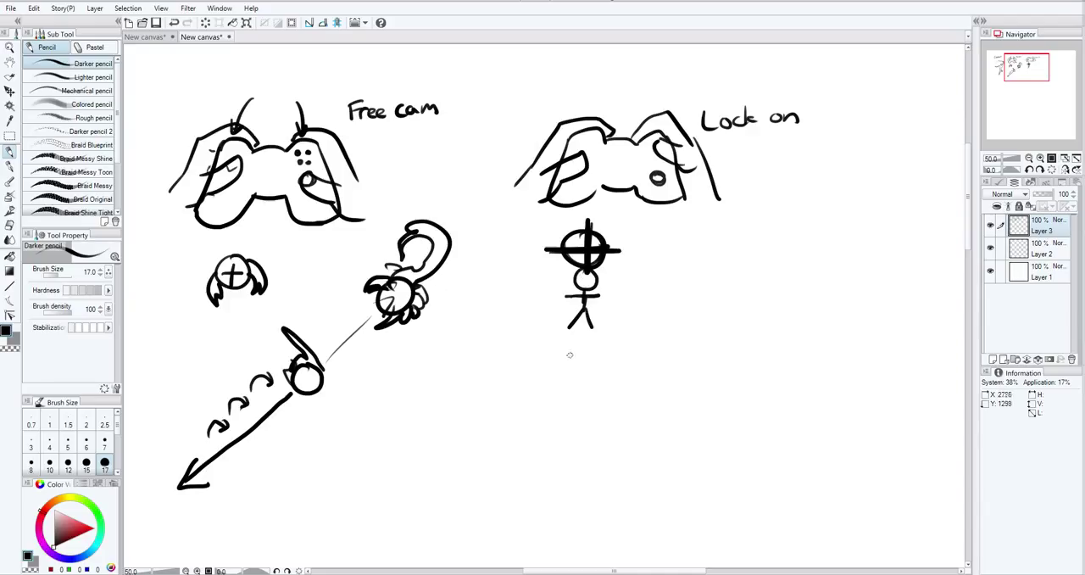
mouse_move(581, 370)
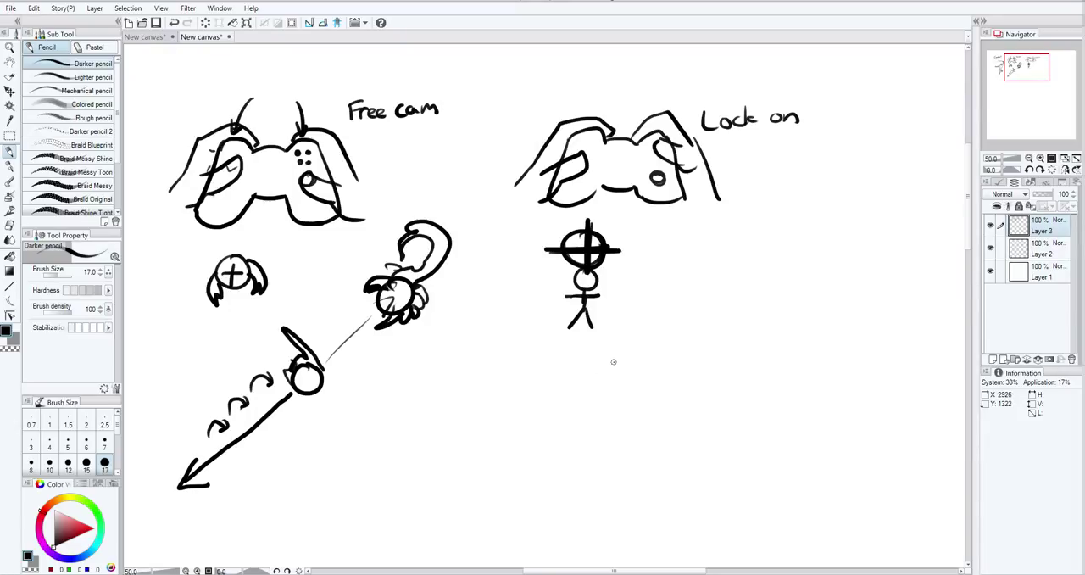
mouse_move(551, 375)
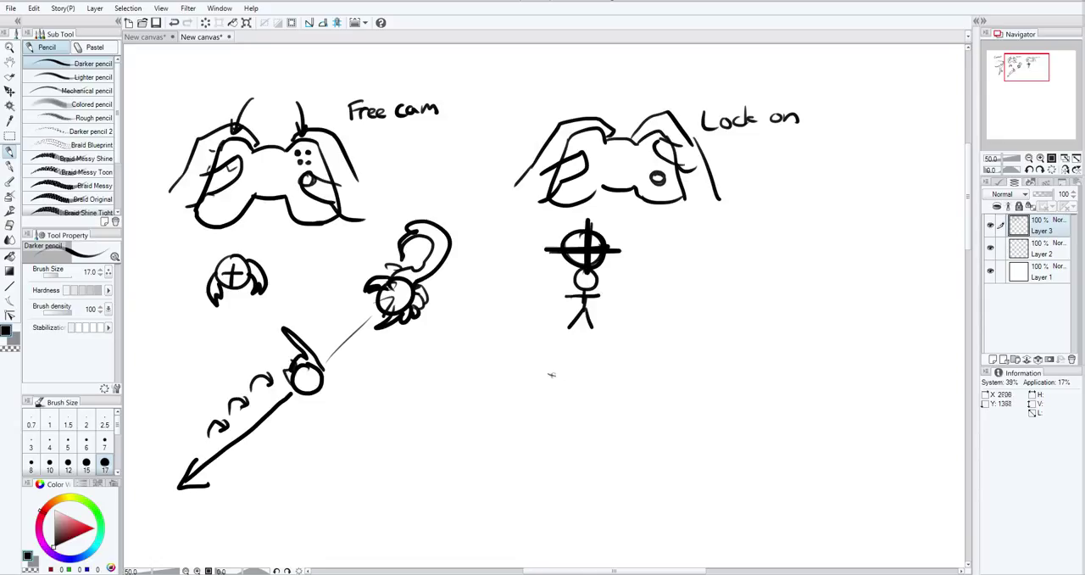
Step: Draw a wavy path ending in a curving arrow and a second stick figure with a face
drag(549, 376, 653, 343)
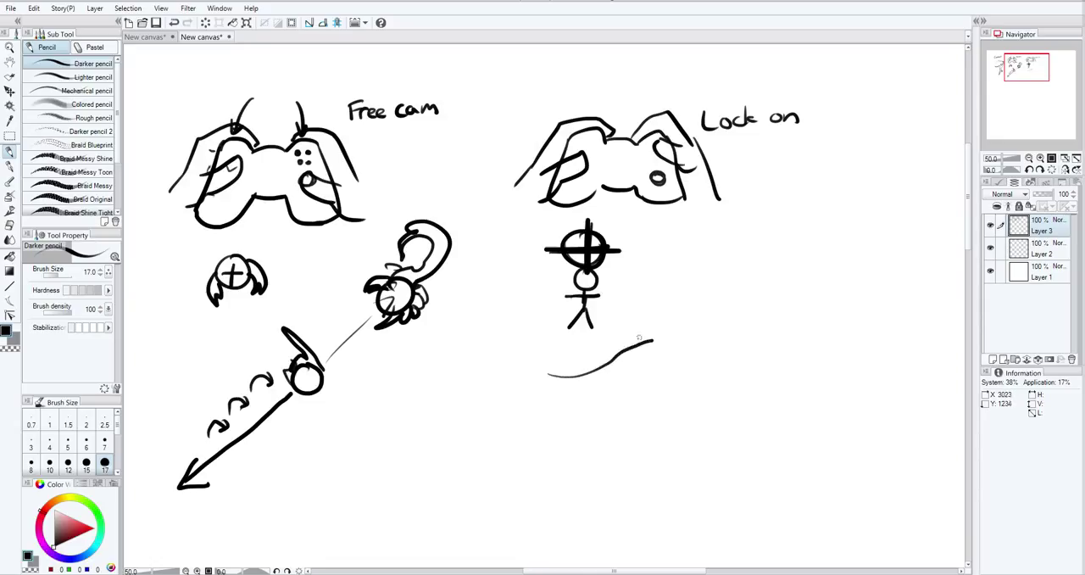
drag(546, 373, 641, 356)
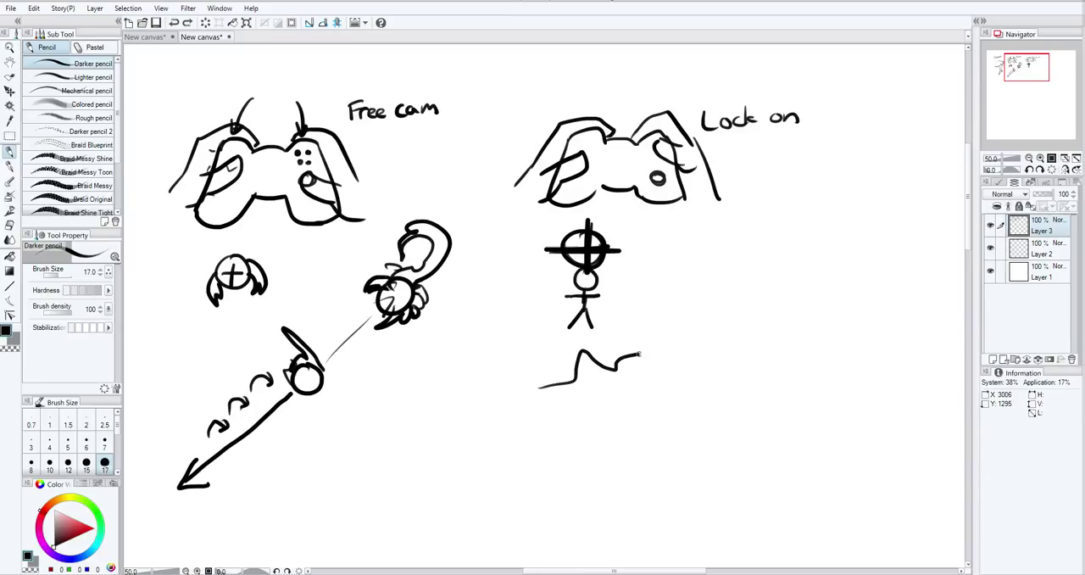
drag(628, 373, 658, 314)
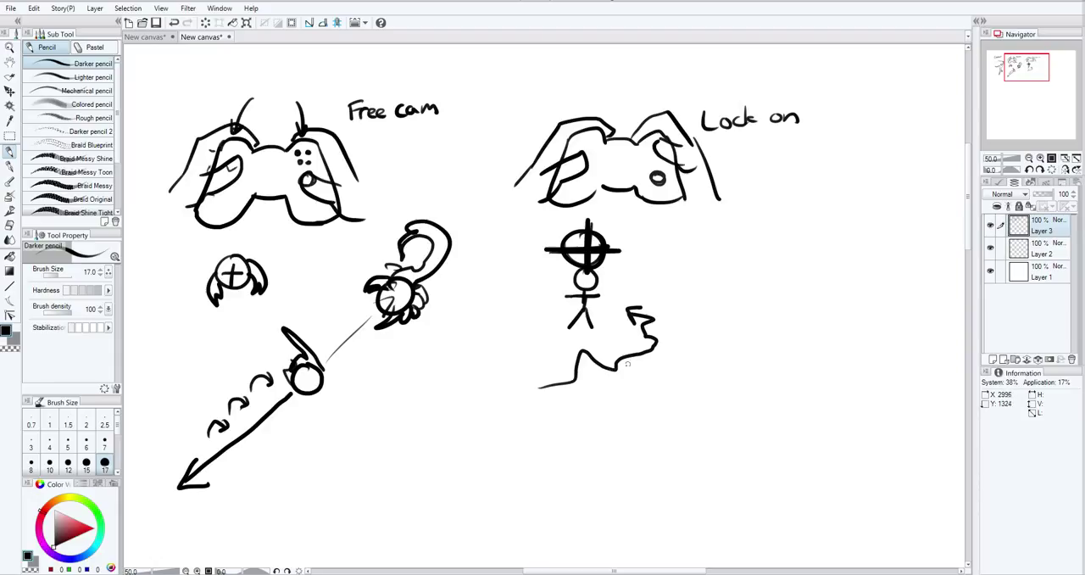
mouse_move(683, 268)
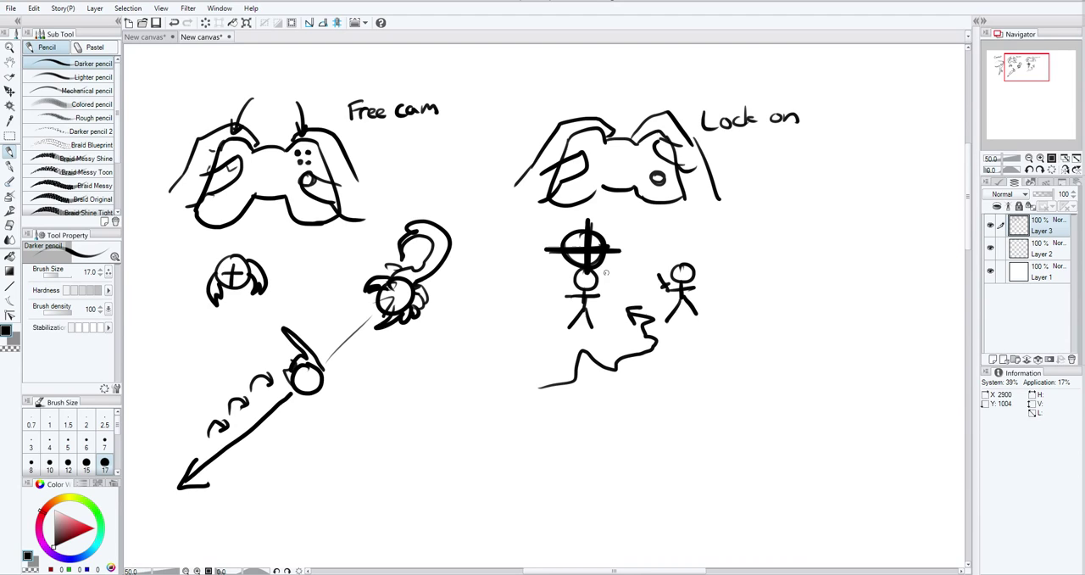
drag(602, 234, 664, 255)
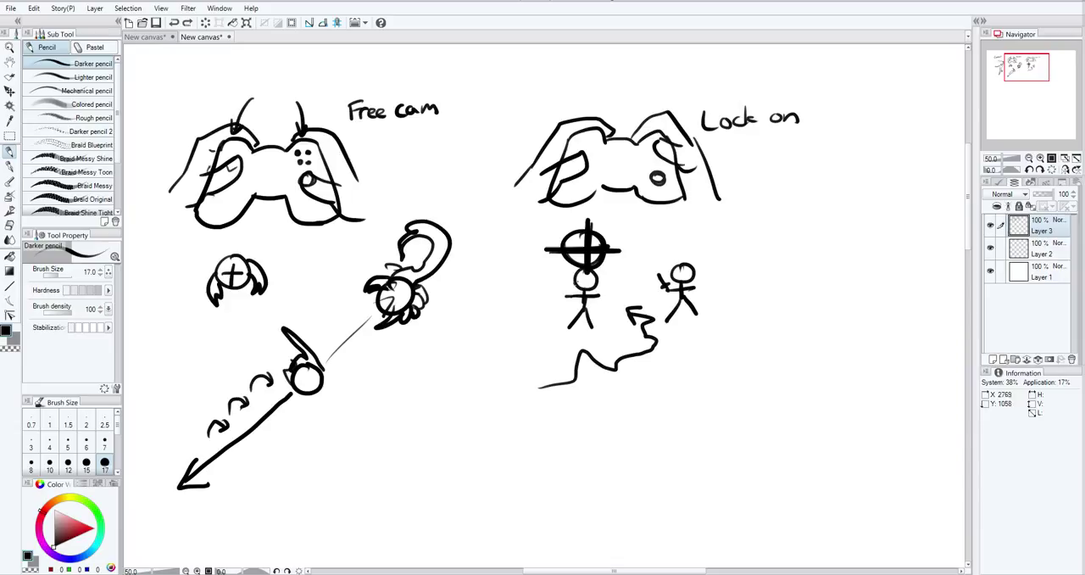
click(583, 280)
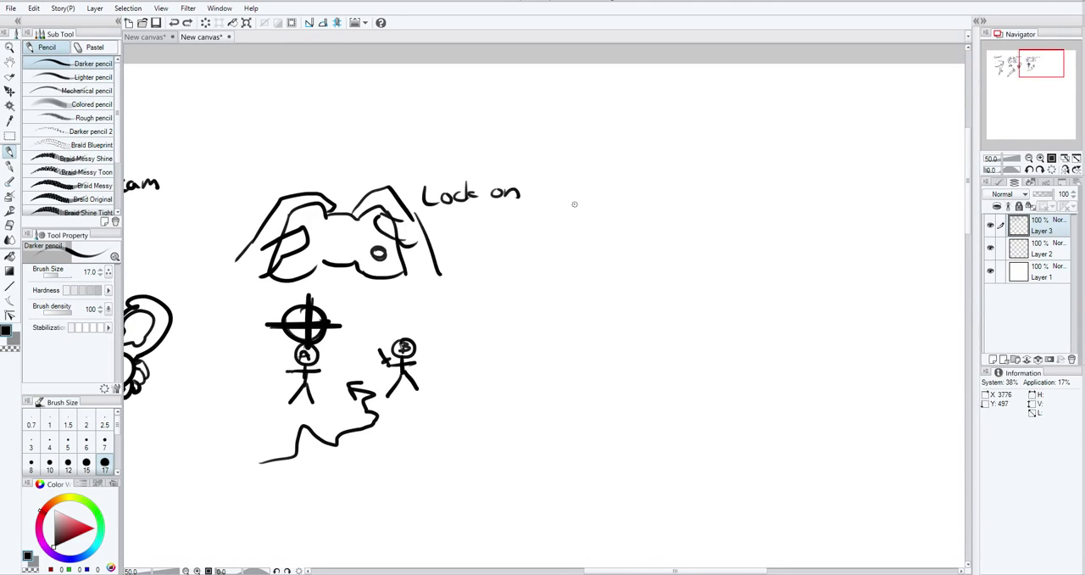
Step: Draw a gridded keyboard and a mouse, each with a cord, right of the Lock on sketch
drag(576, 200, 726, 263)
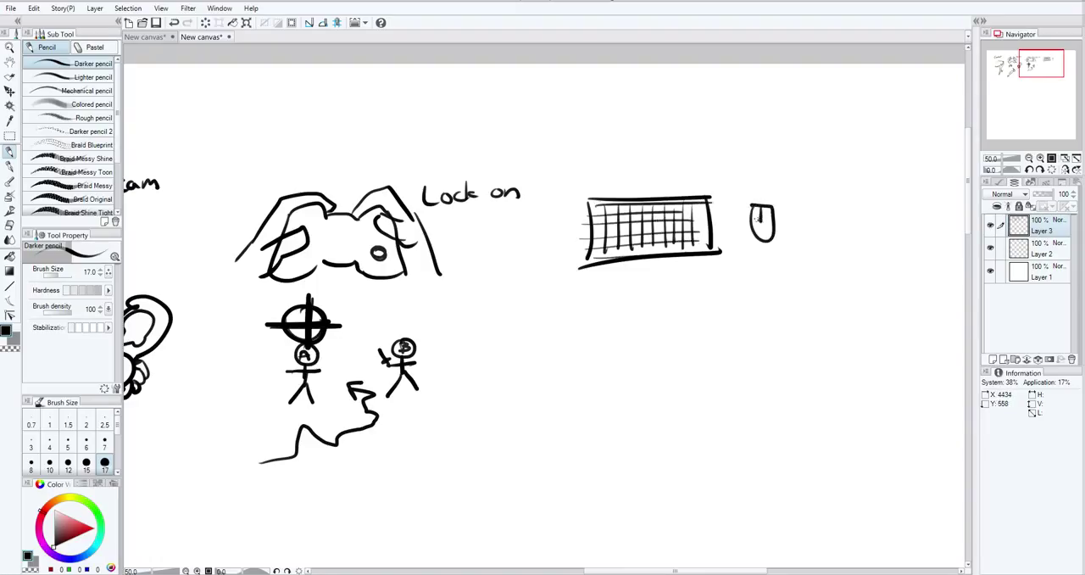
drag(610, 195, 617, 170)
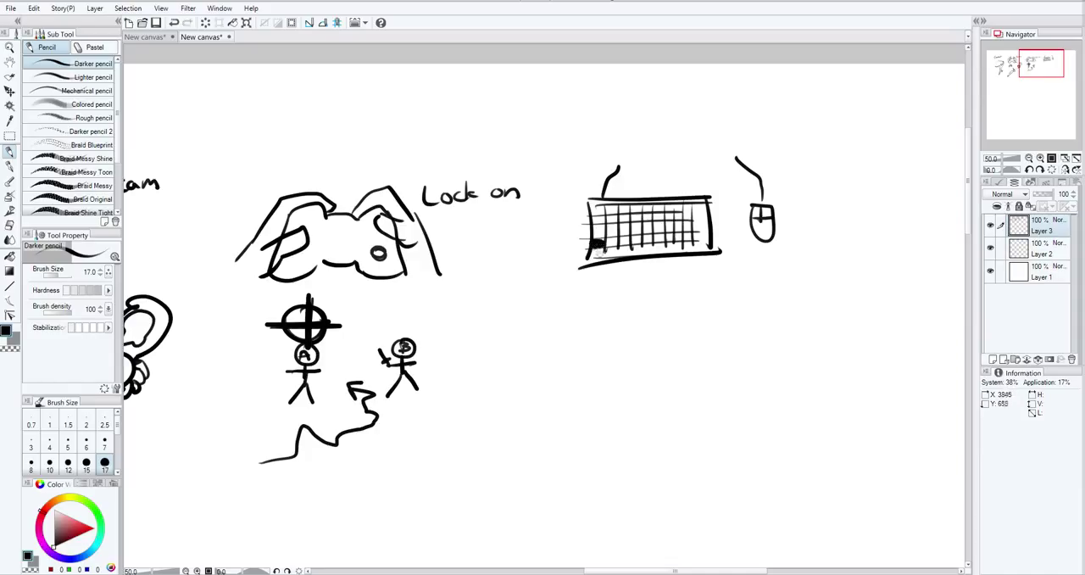
Step: Shade a key along the keyboard's bottom row and fill in a mouse button
drag(590, 251, 670, 250)
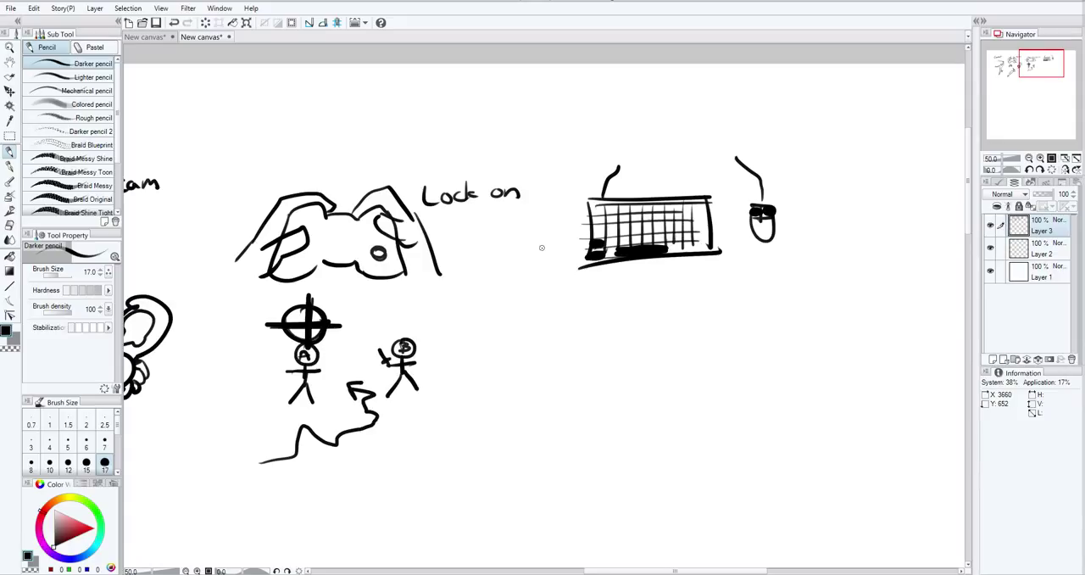
mouse_move(822, 184)
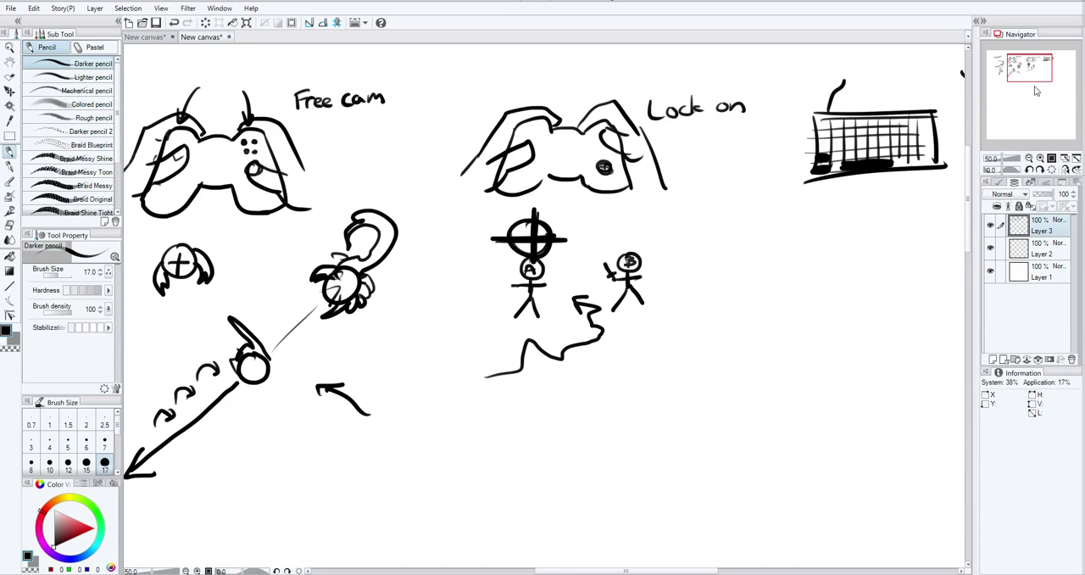
Step: Ring a small figure with four circular blobs and draw another figure below it
scroll(down, 3)
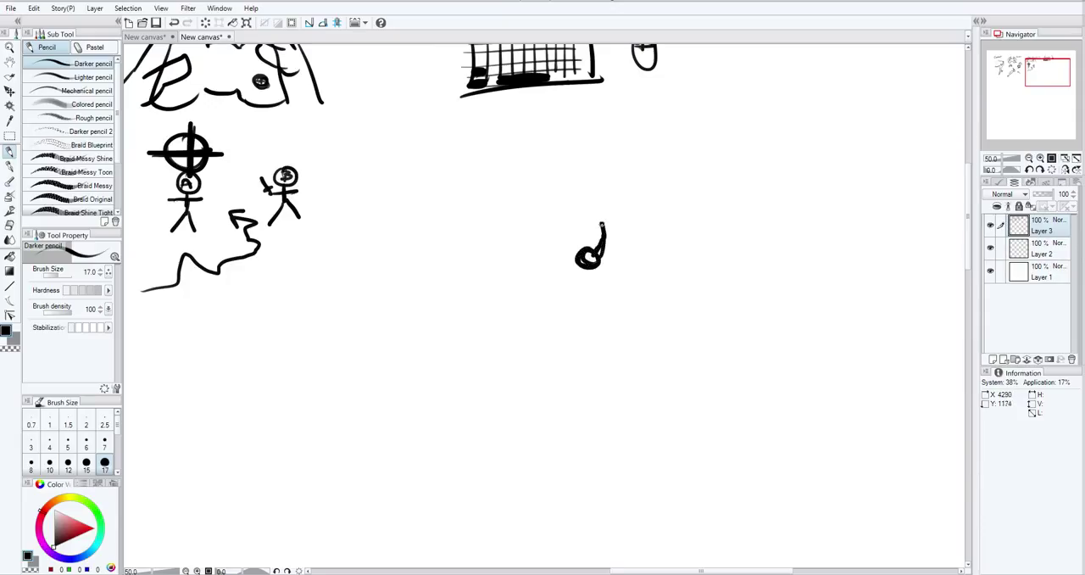
drag(607, 245, 557, 254)
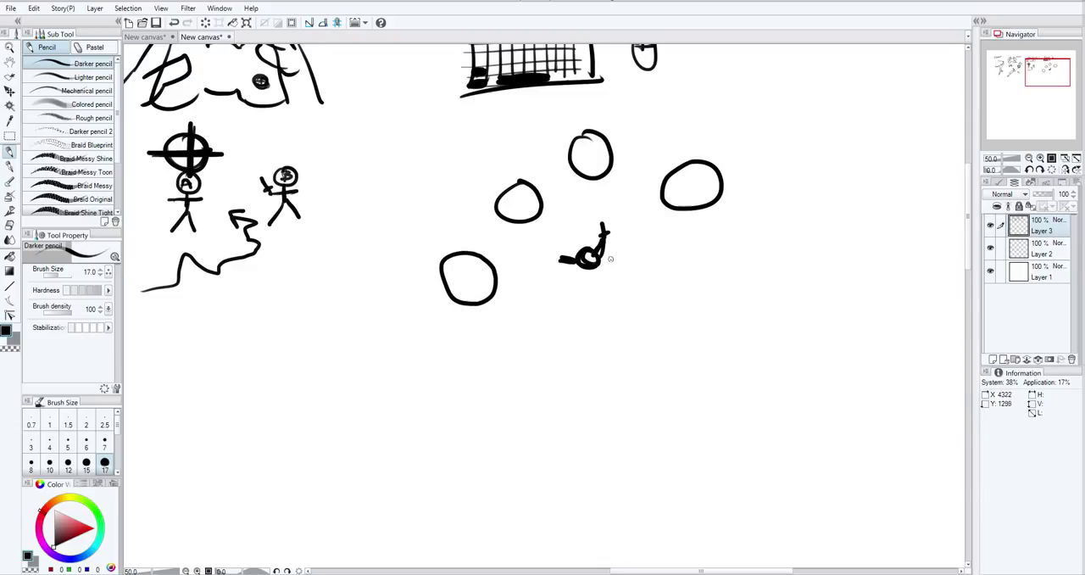
drag(611, 263, 763, 203)
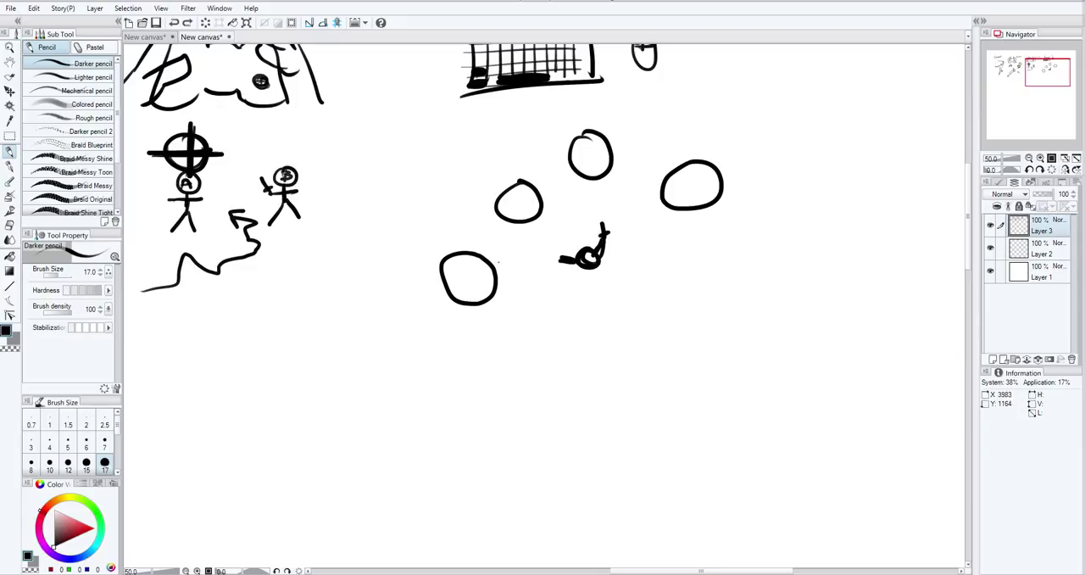
mouse_move(552, 273)
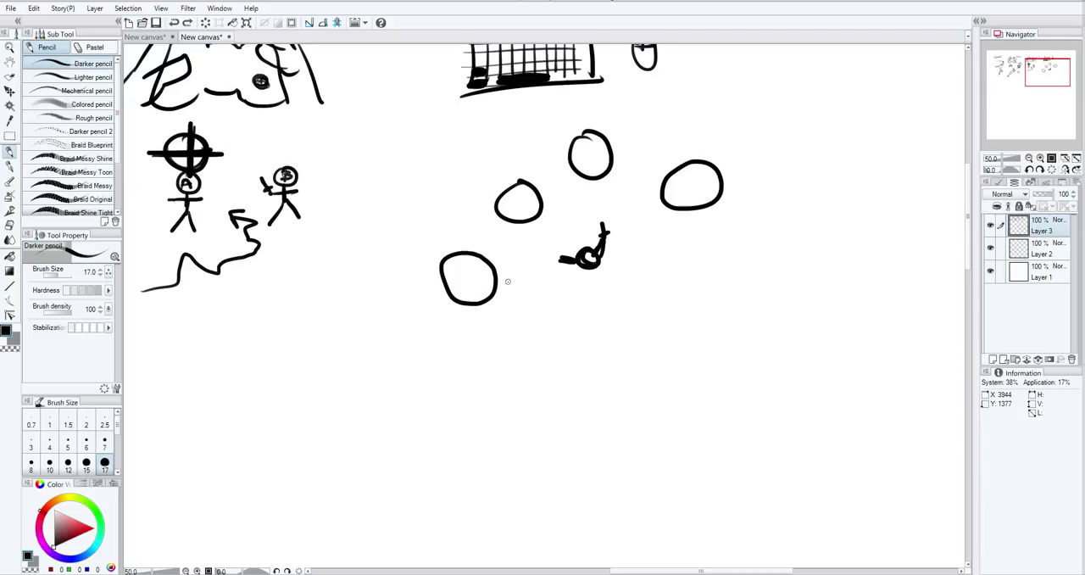
mouse_move(501, 292)
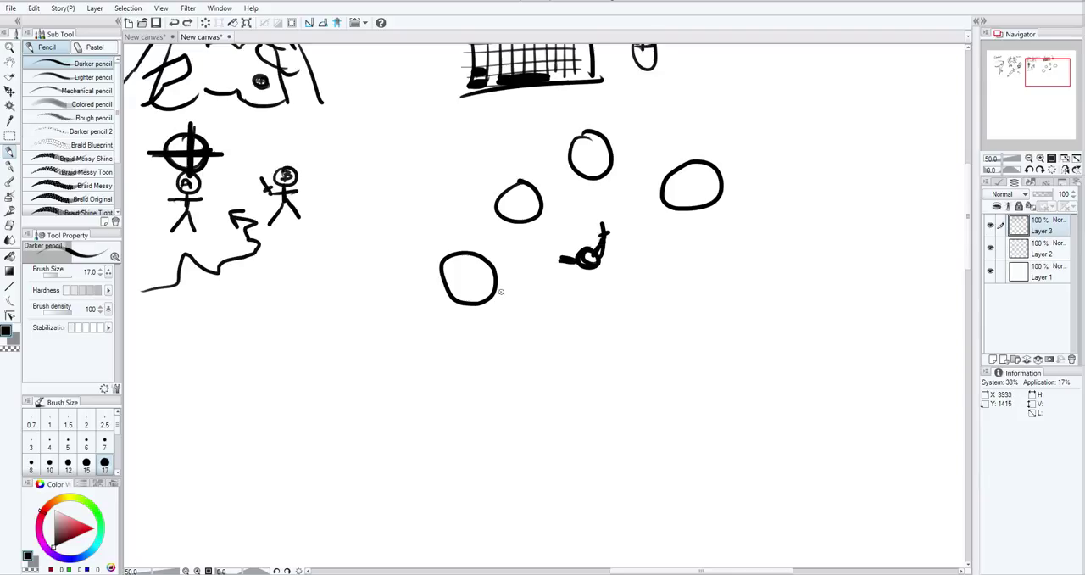
mouse_move(585, 201)
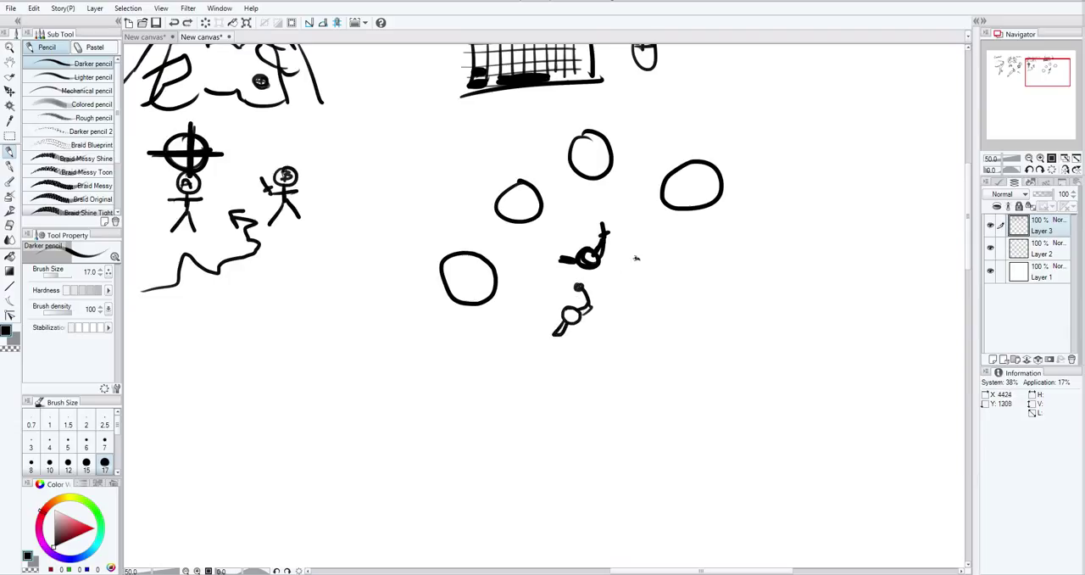
Step: Pan the canvas back toward the earlier control sketches
drag(634, 258, 652, 255)
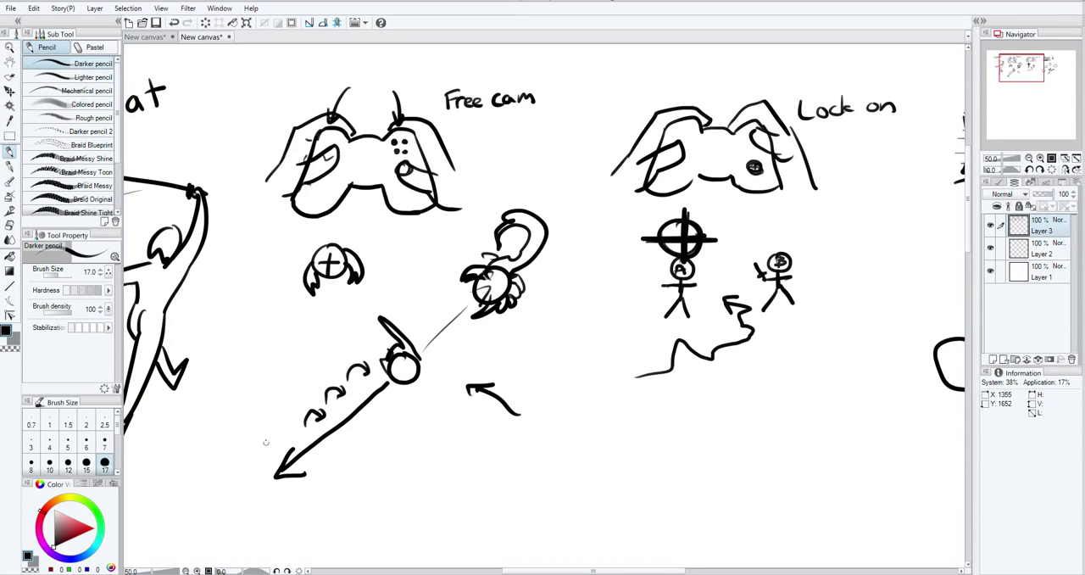
mouse_move(461, 253)
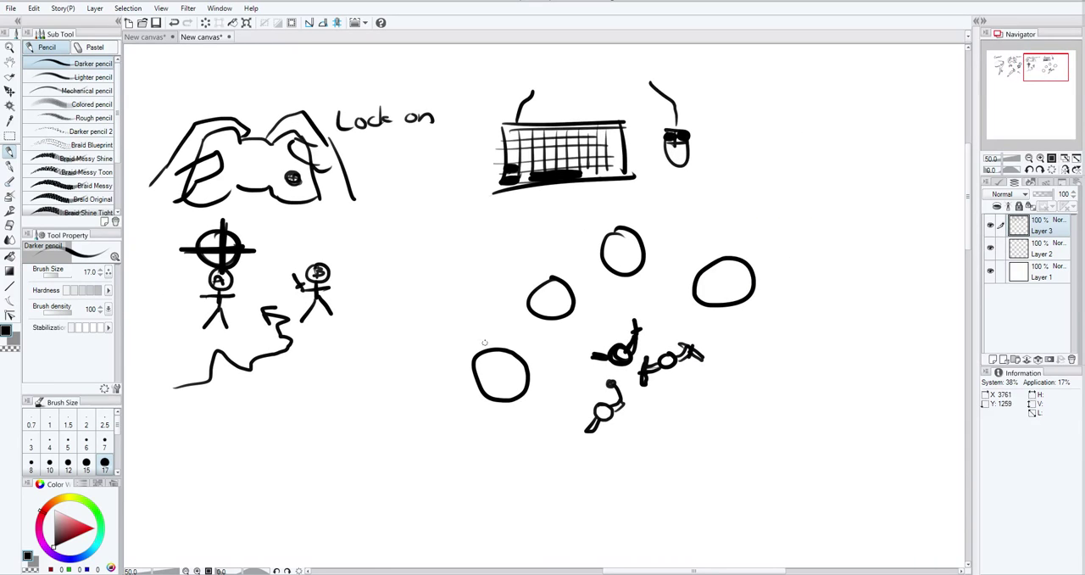
mouse_move(520, 298)
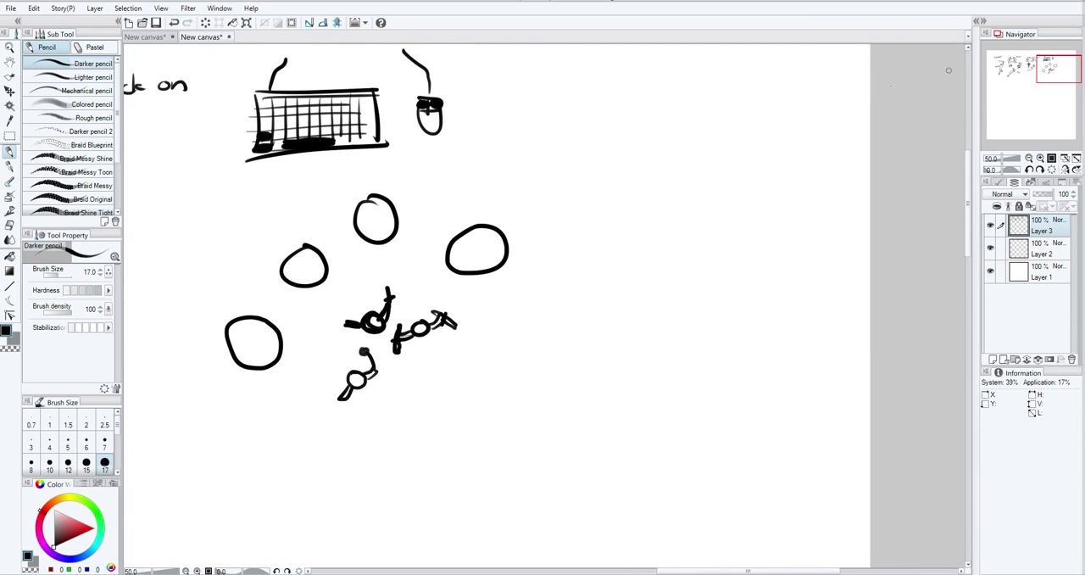
Step: Draw a square divided into a 3x3 grid right of the blobs, with small figures in its cells
drag(688, 175, 763, 175)
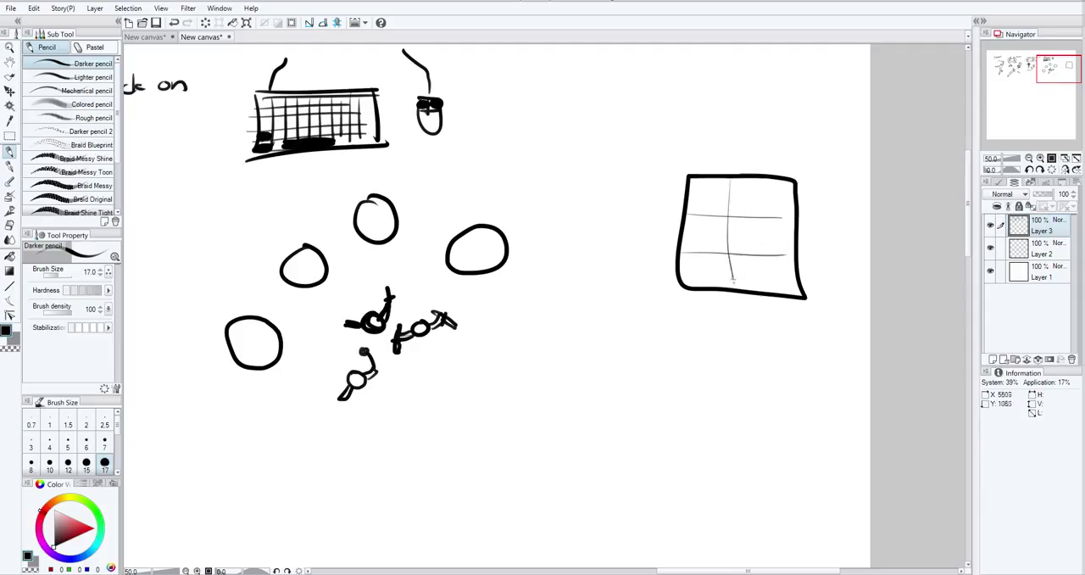
drag(726, 182, 726, 302)
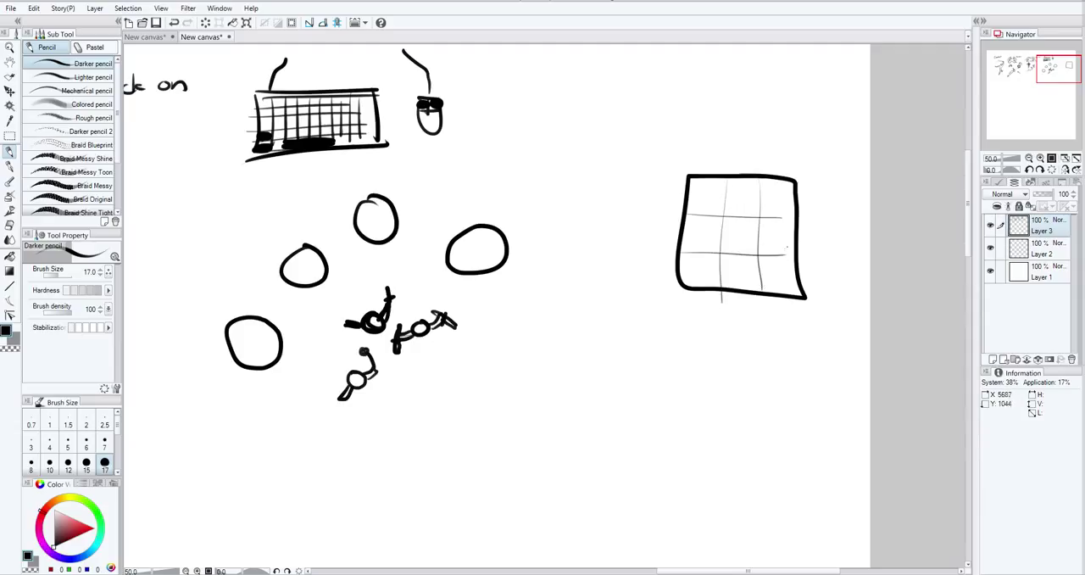
click(744, 190)
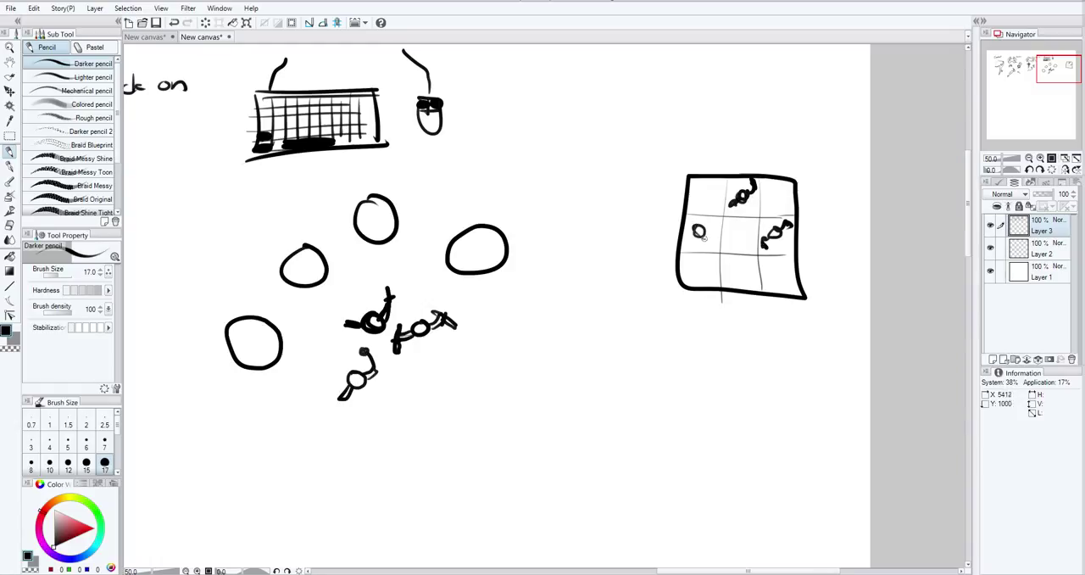
click(704, 234)
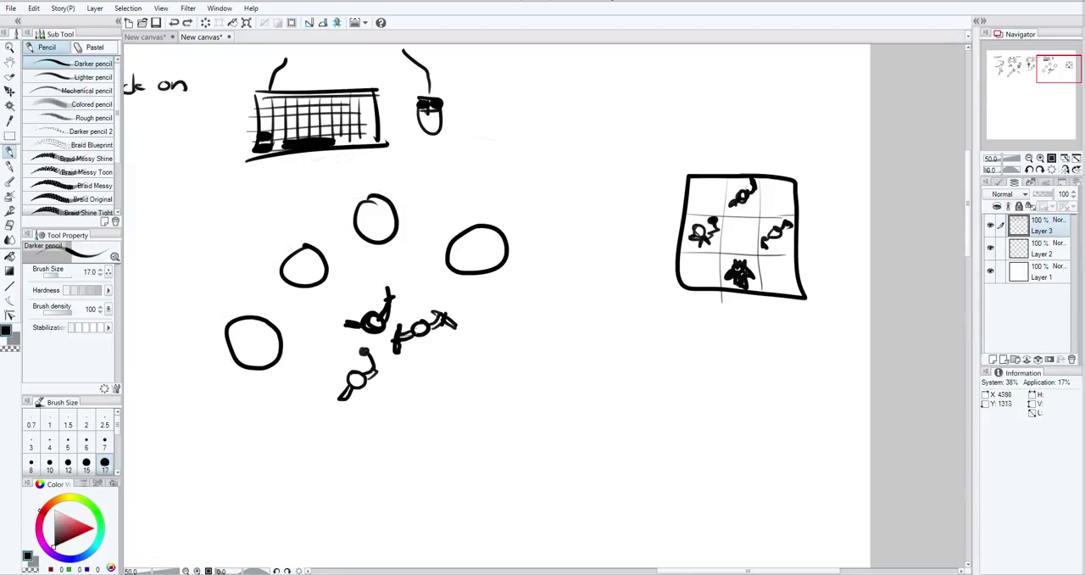
drag(509, 161, 356, 475)
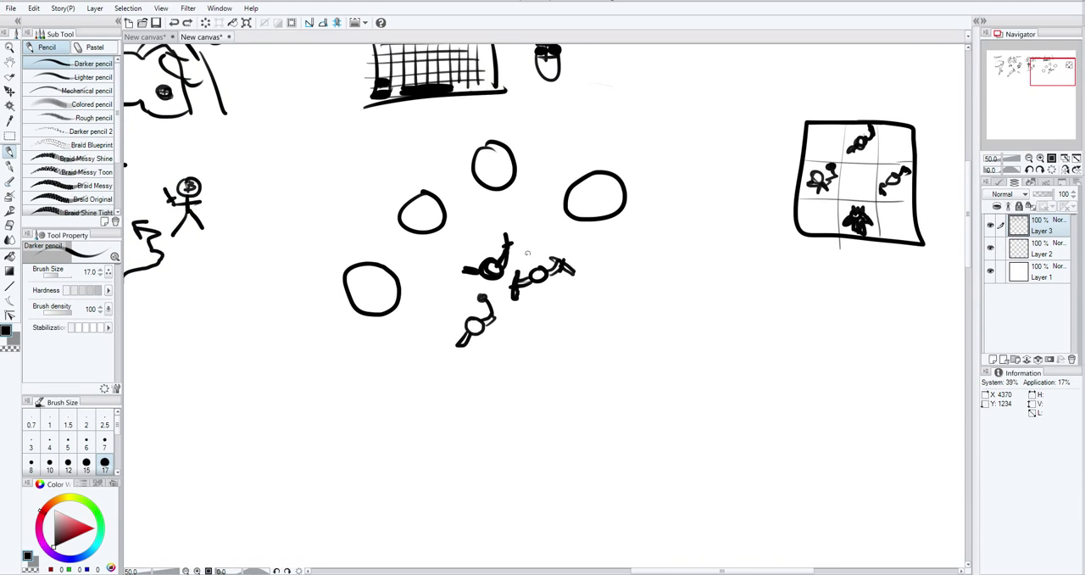
Step: Reposition the centre figure inside the blob ring using the freehand lasso selection
drag(512, 222, 489, 258)
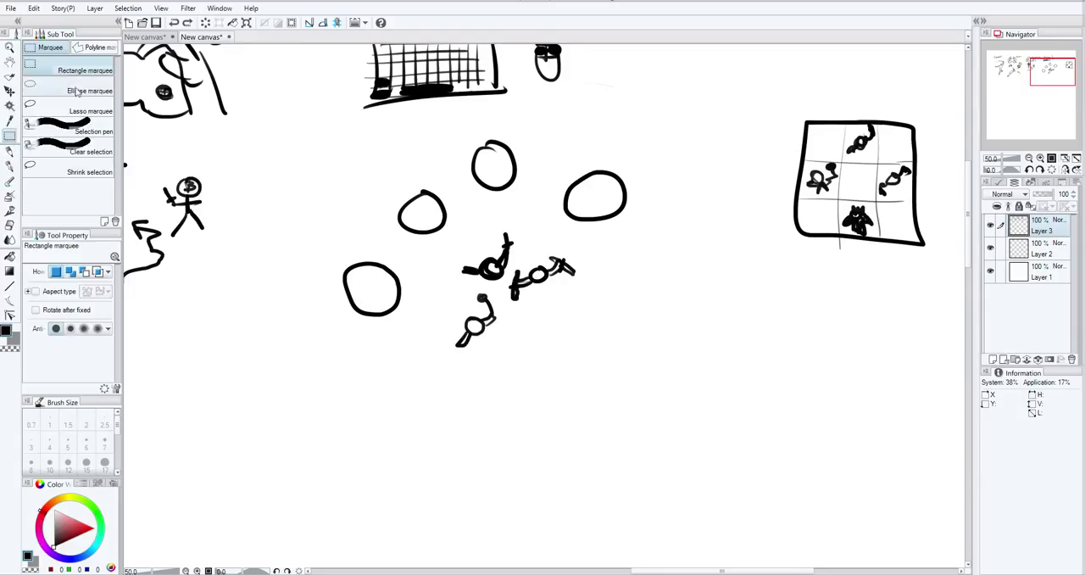
click(91, 112)
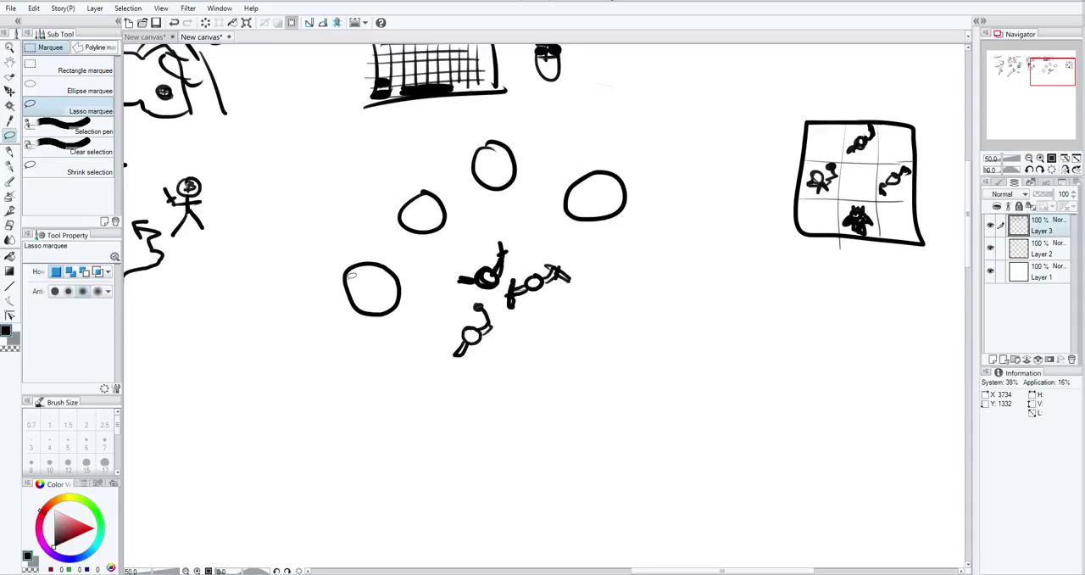
mouse_move(314, 240)
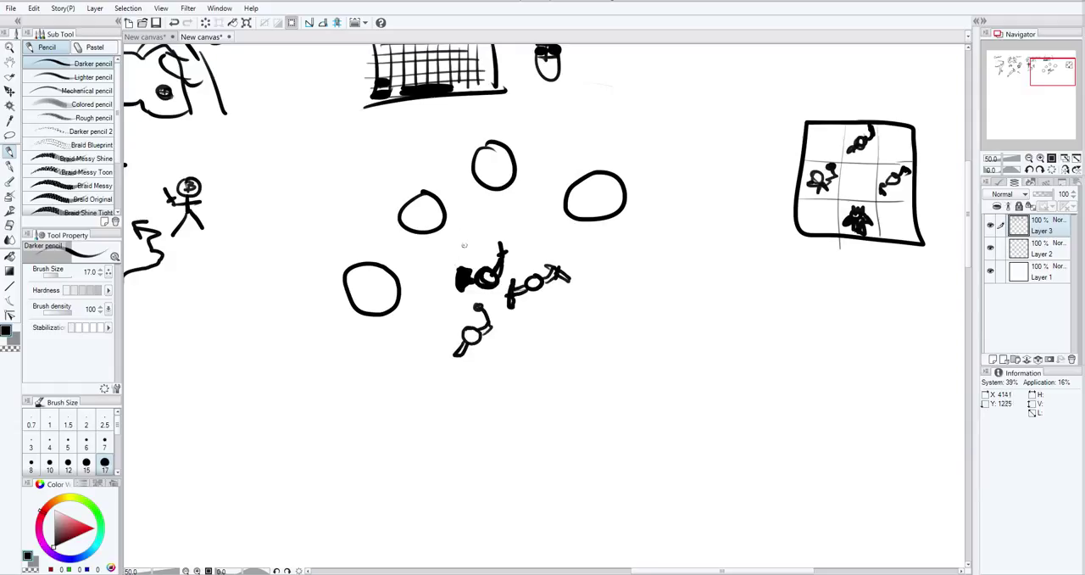
mouse_move(461, 234)
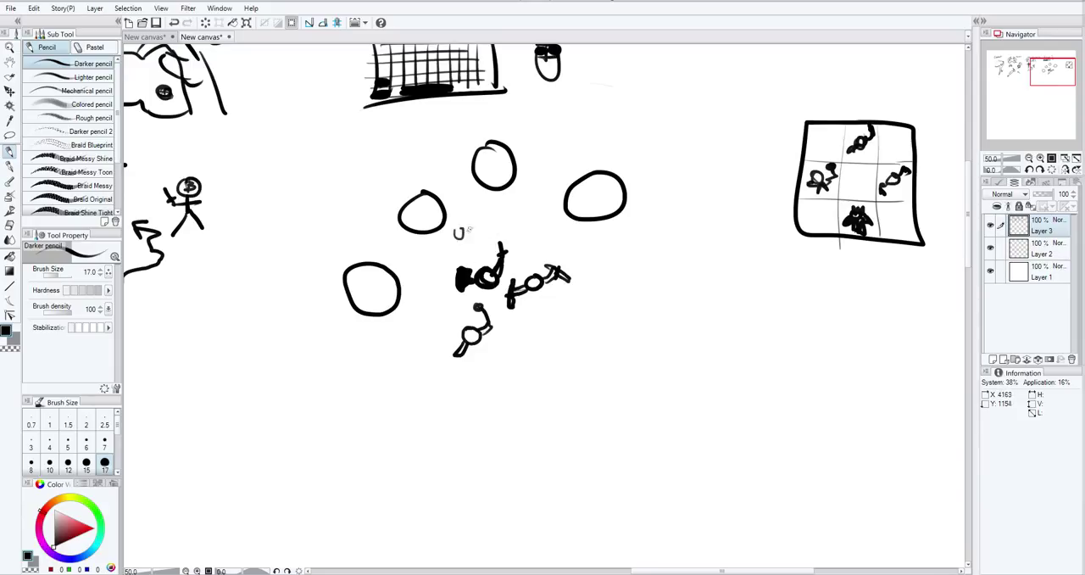
drag(458, 230, 489, 234)
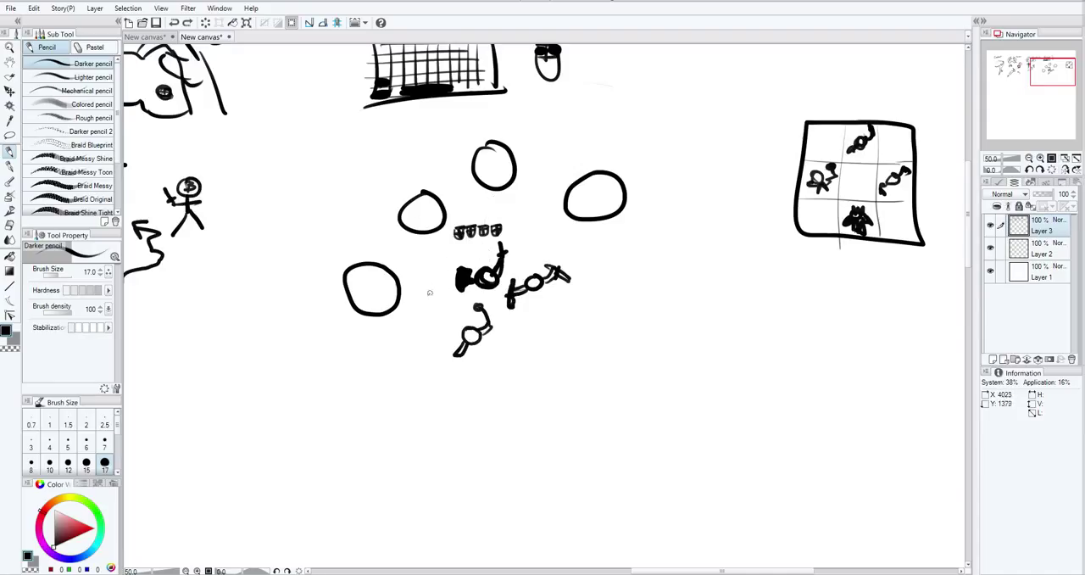
mouse_move(434, 281)
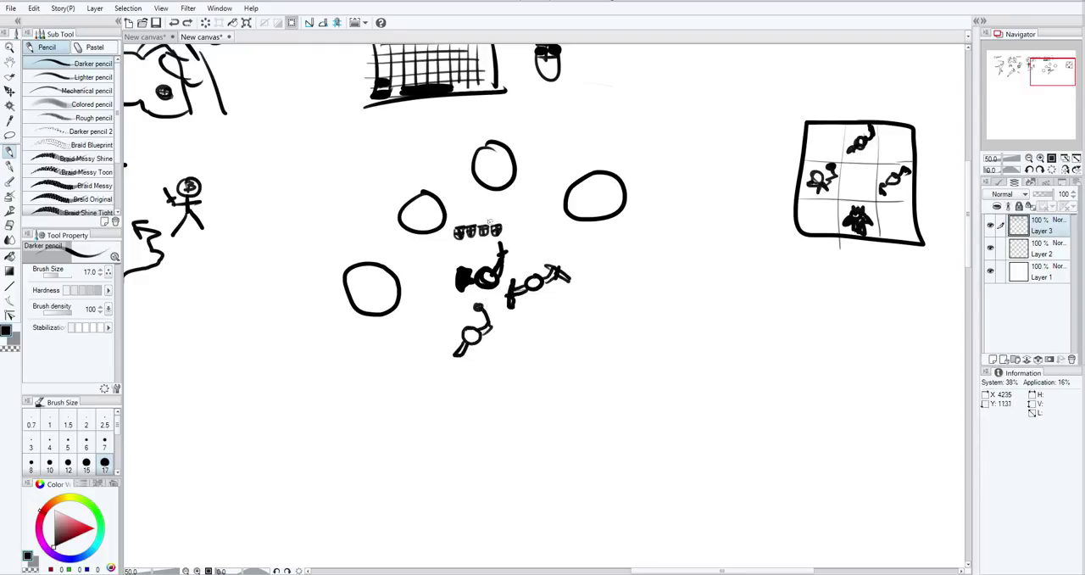
drag(449, 305, 434, 318)
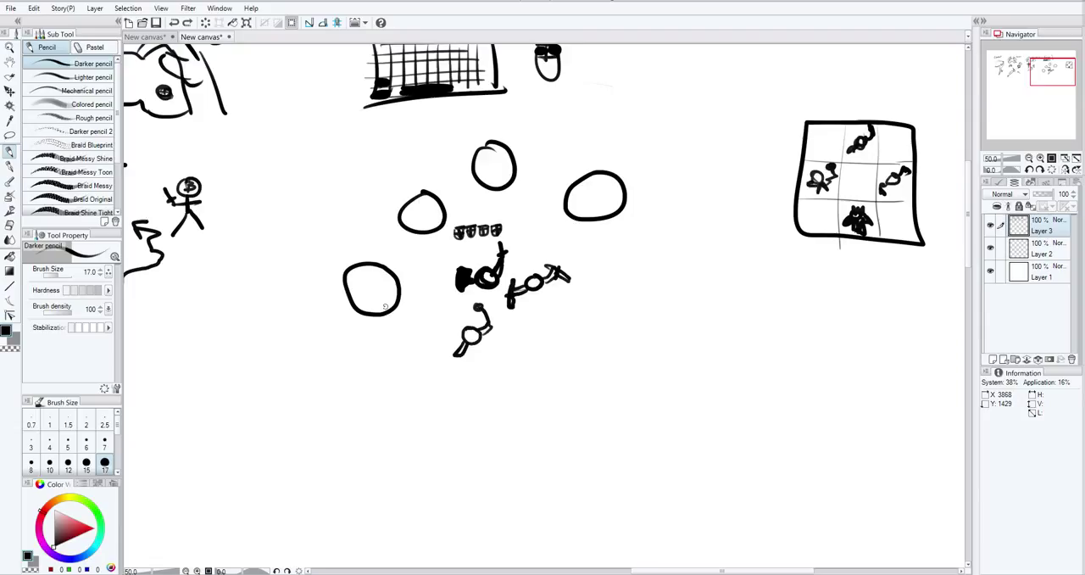
drag(386, 305, 437, 330)
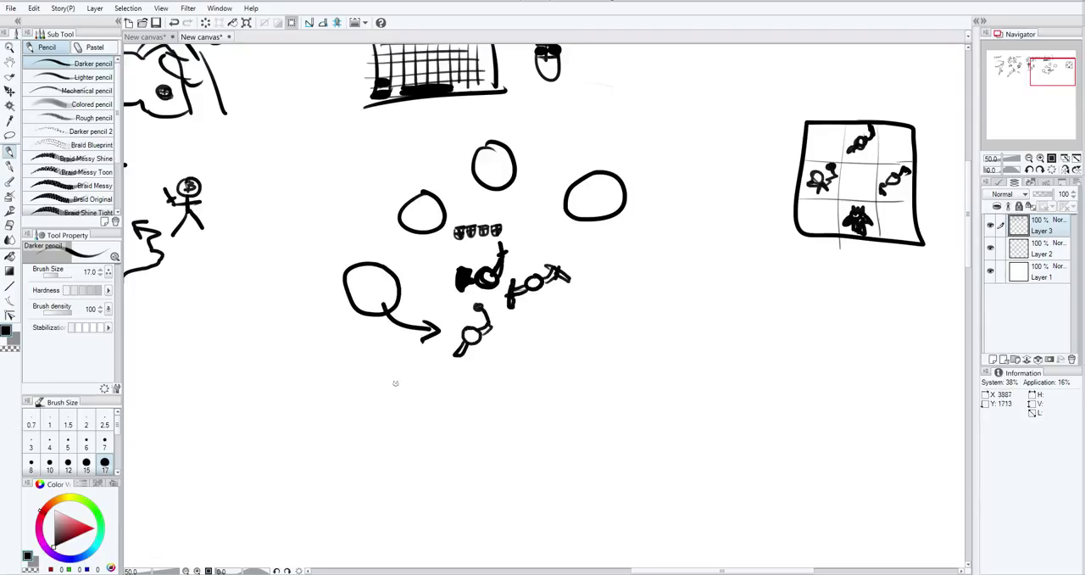
mouse_move(448, 273)
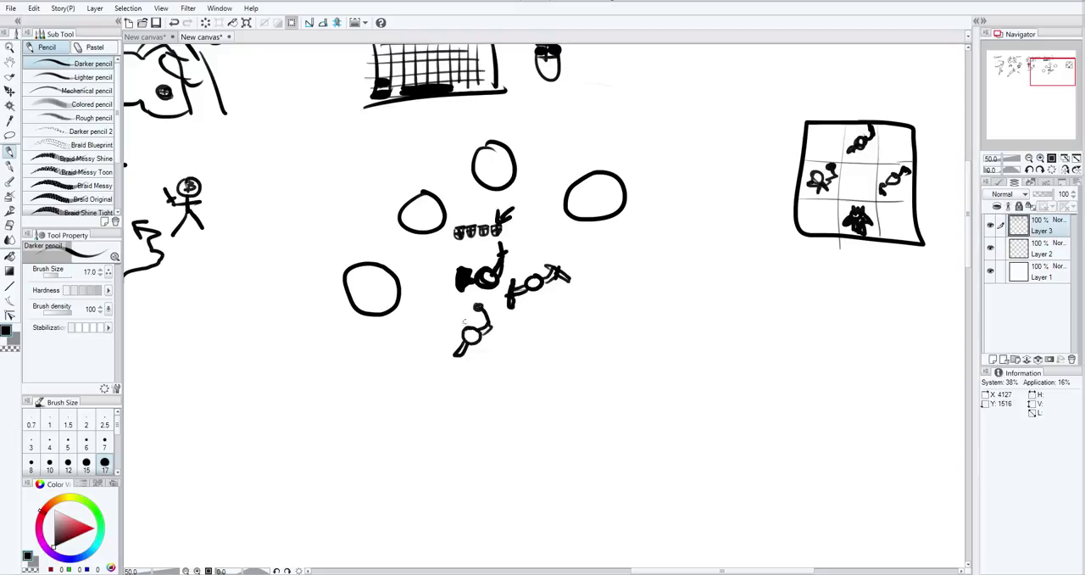
drag(403, 356, 454, 343)
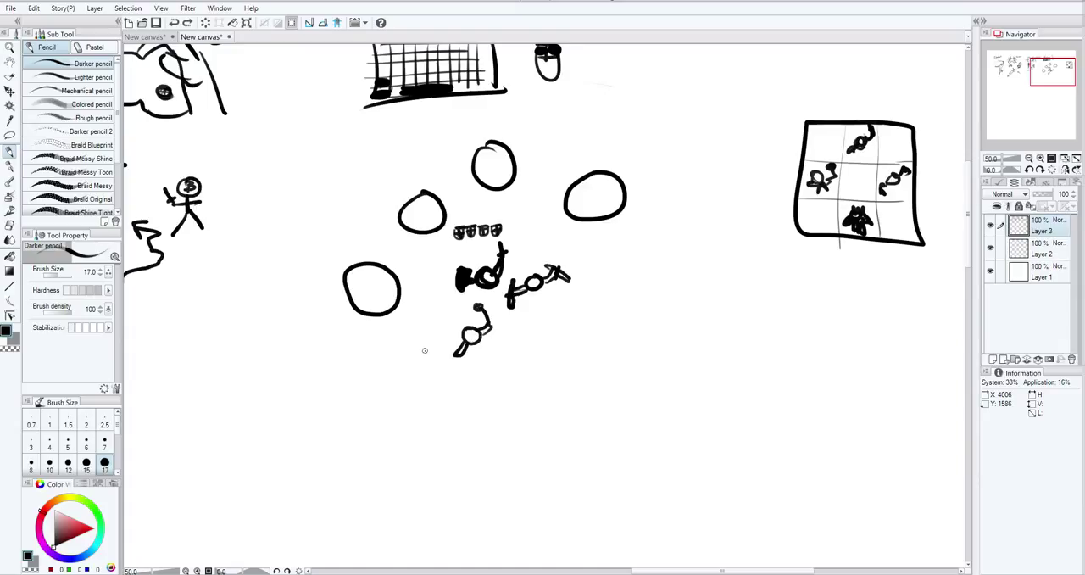
mouse_move(454, 291)
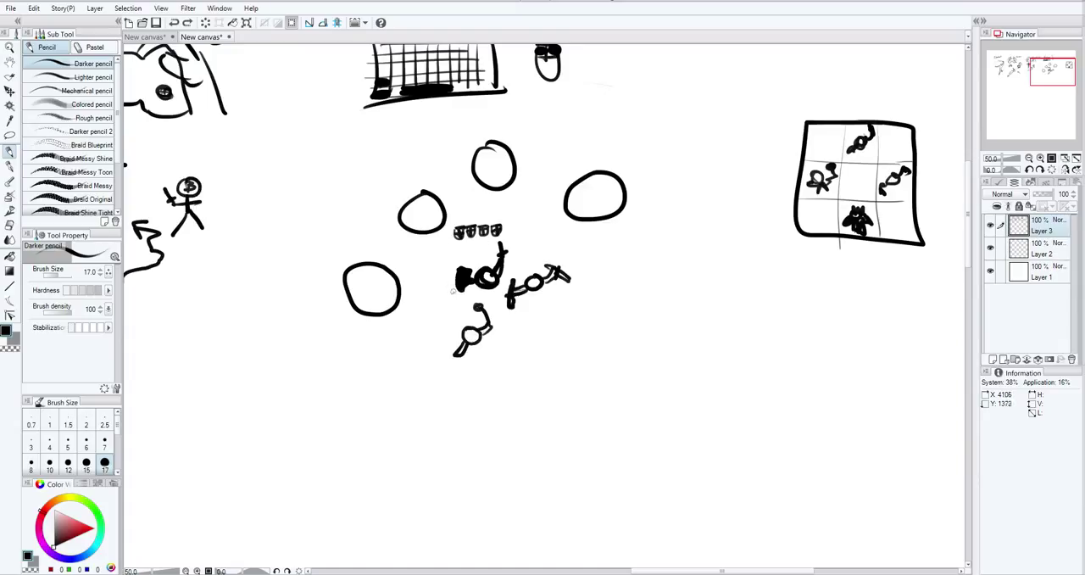
Step: Add tick marks above the right figure, a small figure below it, and a long diagonal across the lower figures
drag(437, 306, 488, 373)
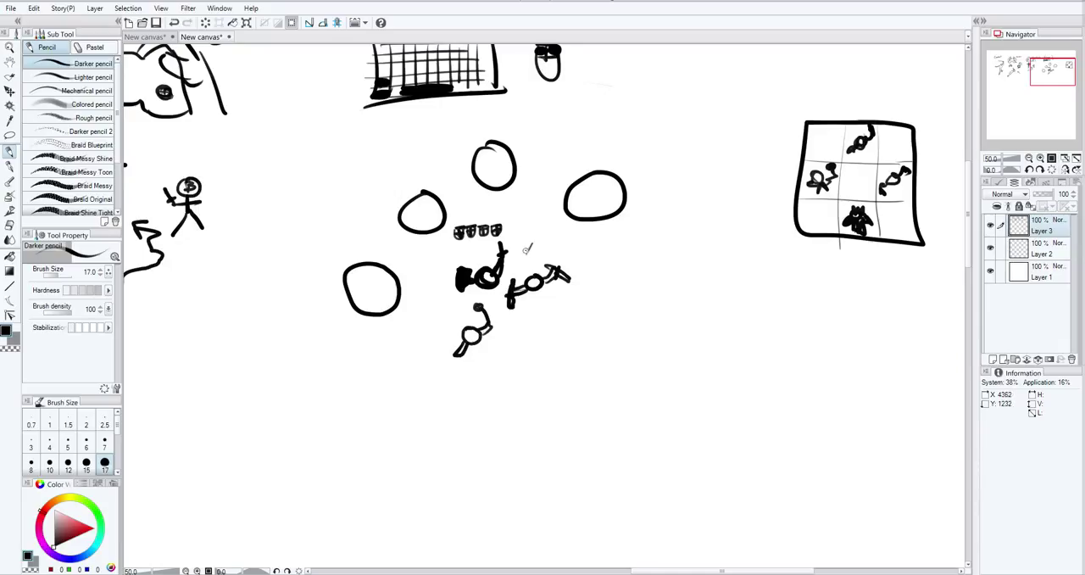
mouse_move(534, 250)
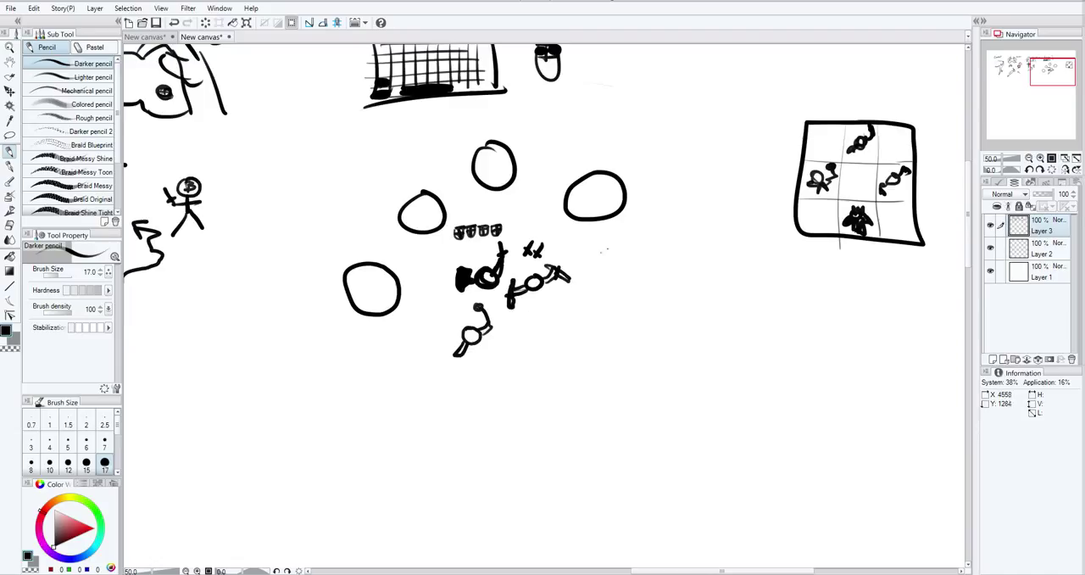
mouse_move(575, 265)
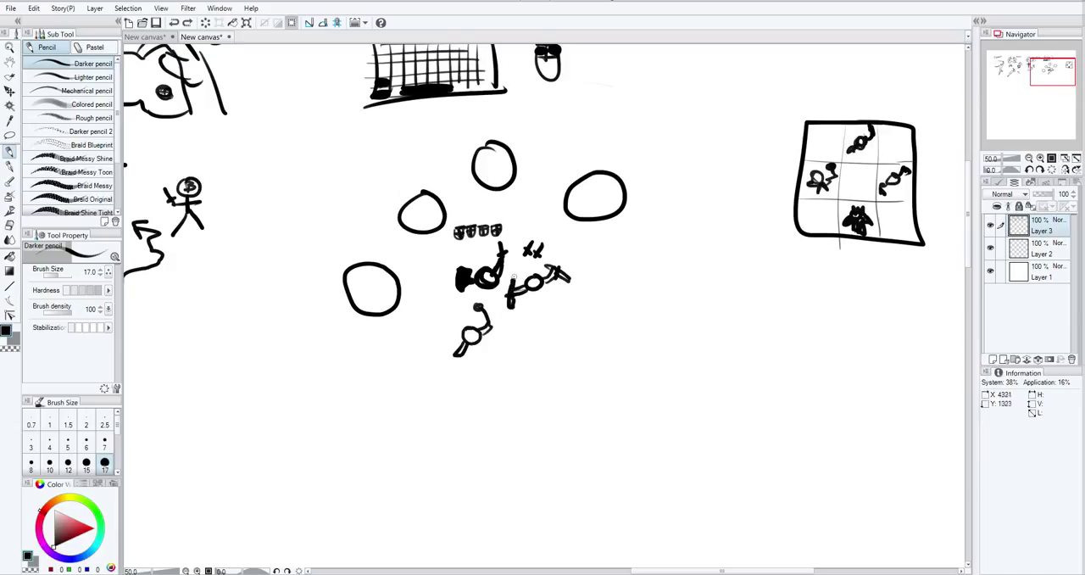
drag(533, 315, 530, 337)
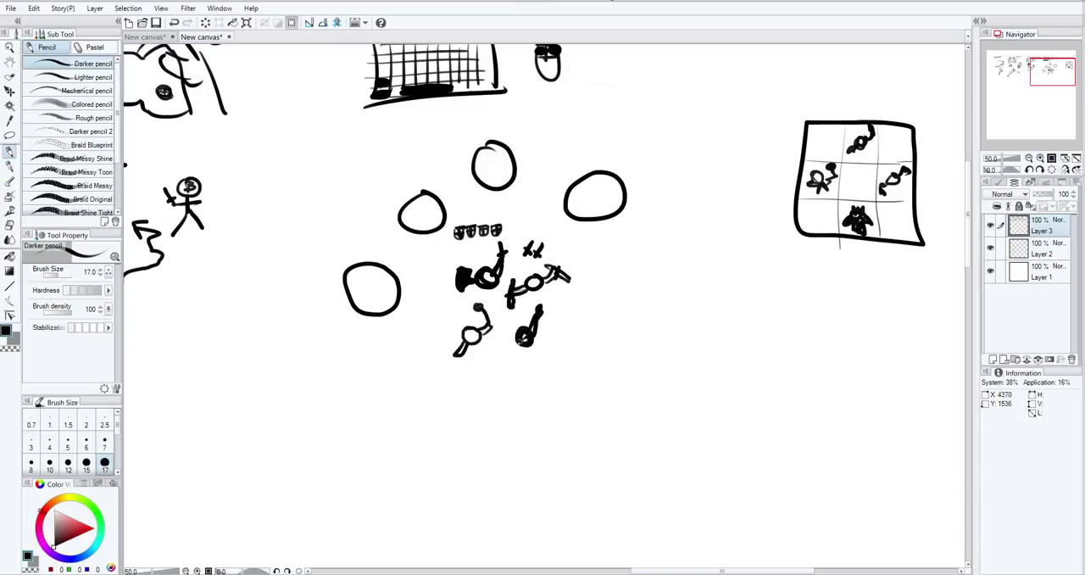
drag(466, 373, 534, 330)
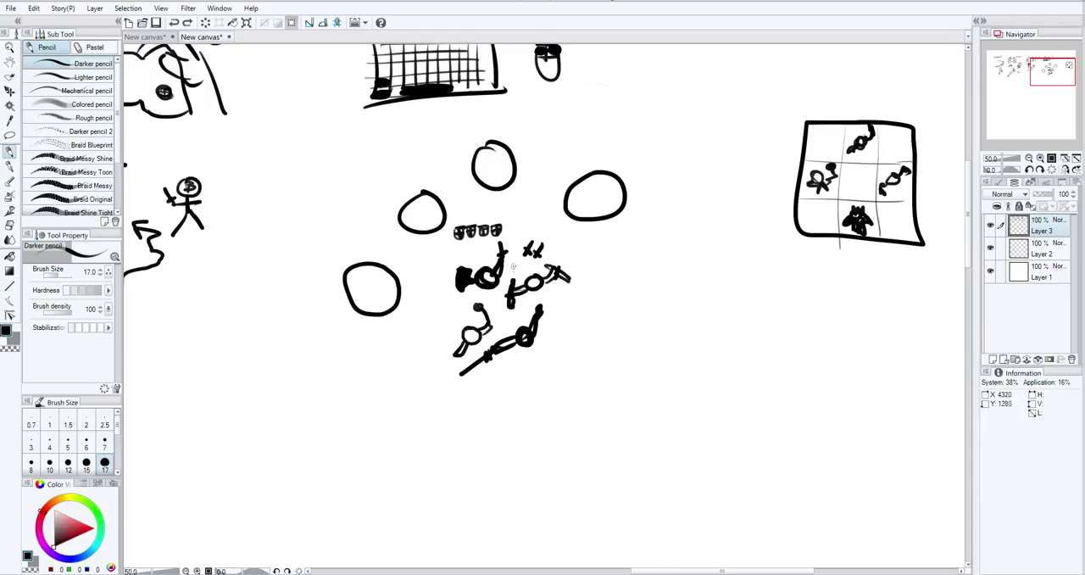
drag(517, 263, 691, 207)
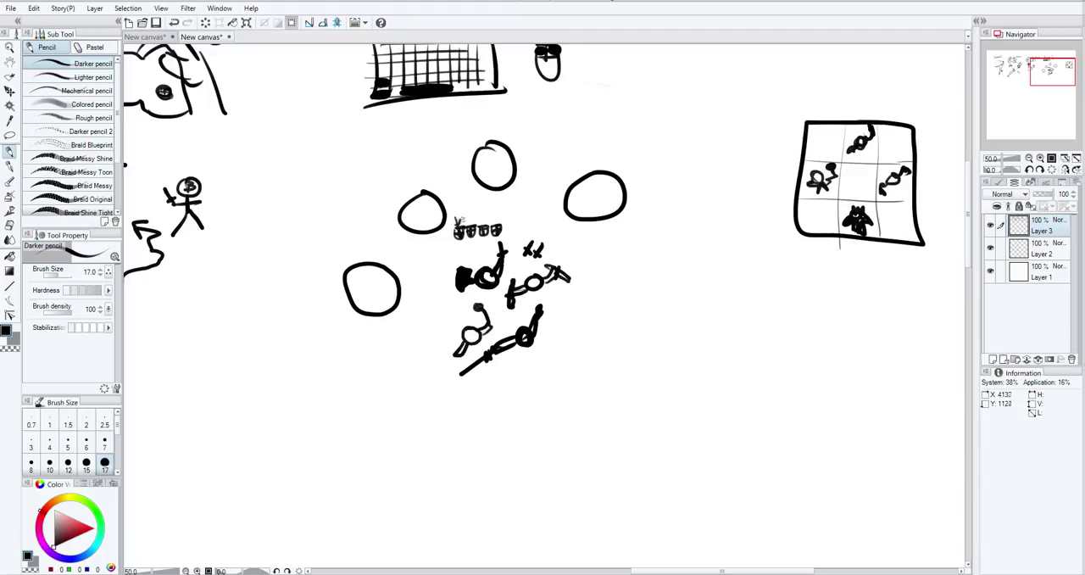
click(534, 234)
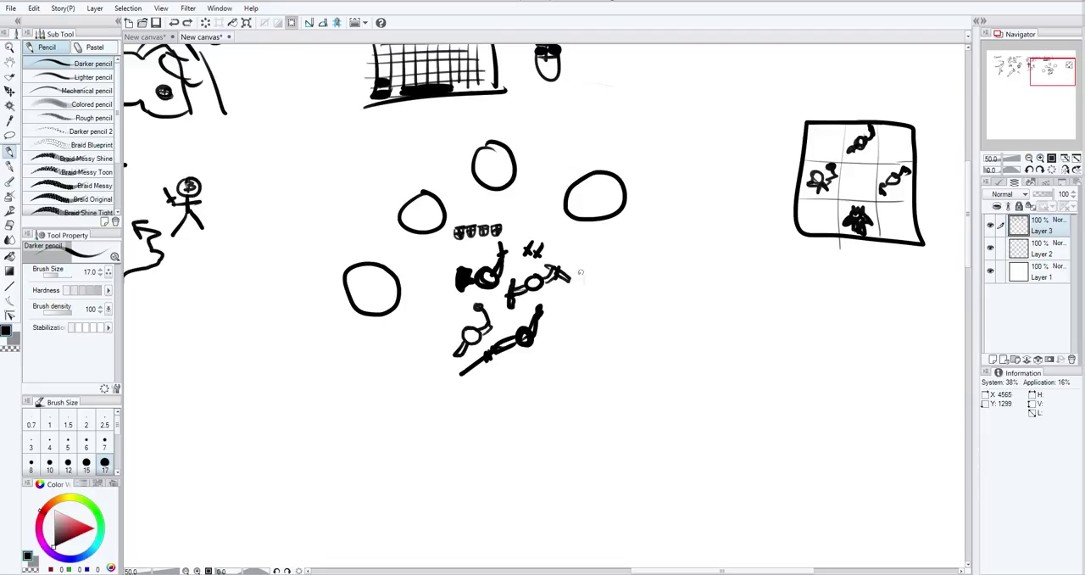
mouse_move(665, 261)
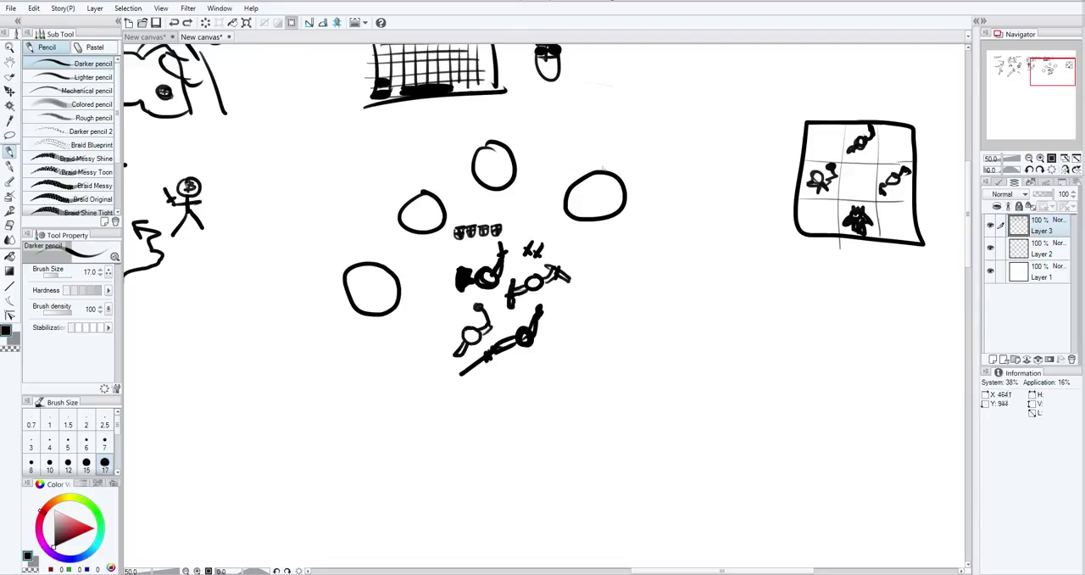
Step: Sketch an enemy holding a cross-marked shield, a standing stick figure beside it, and a zigzag line
drag(602, 139, 602, 166)
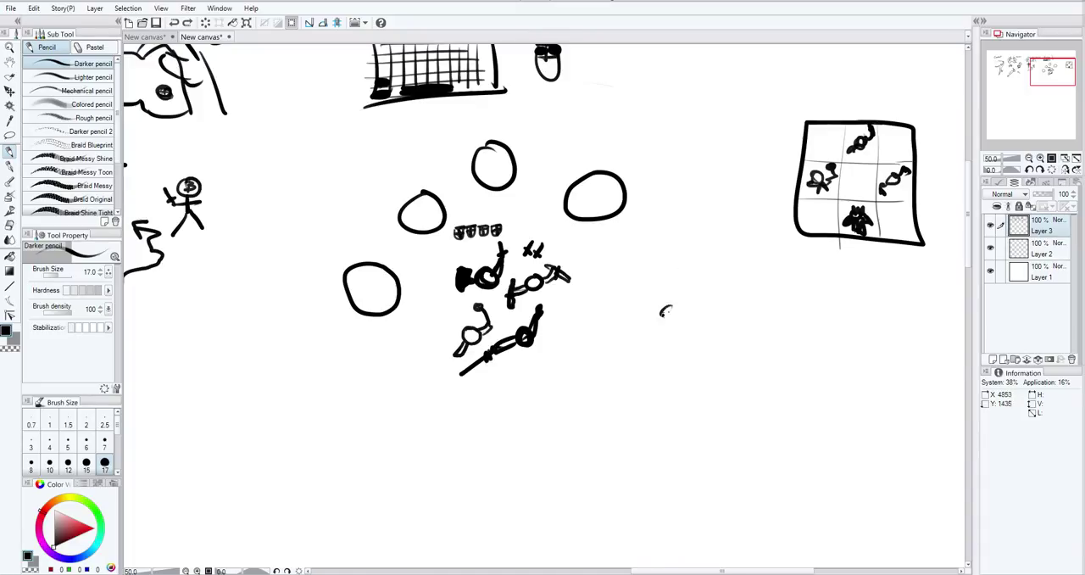
drag(661, 306, 708, 370)
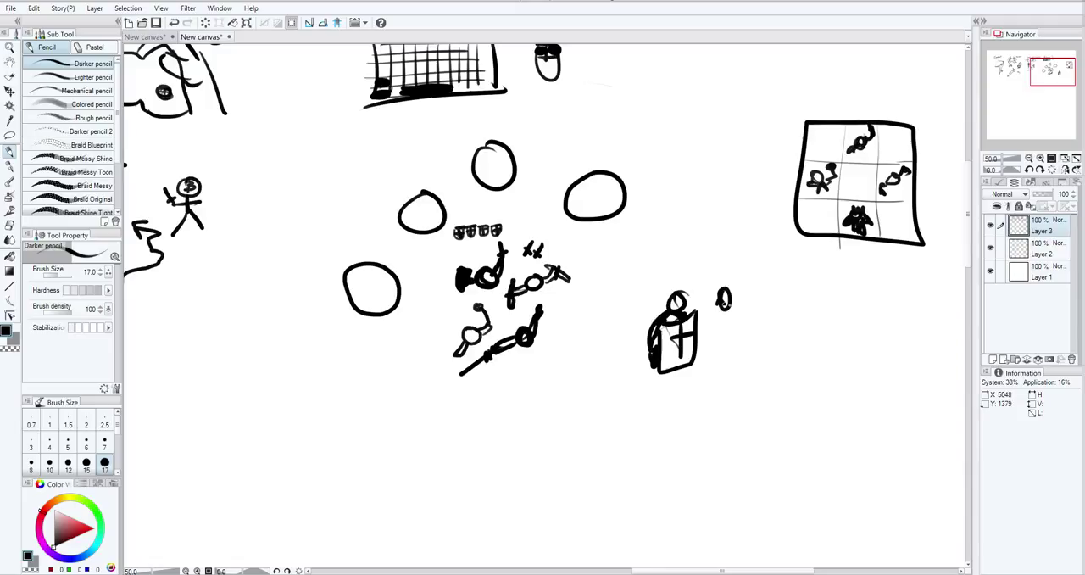
drag(726, 305, 728, 369)
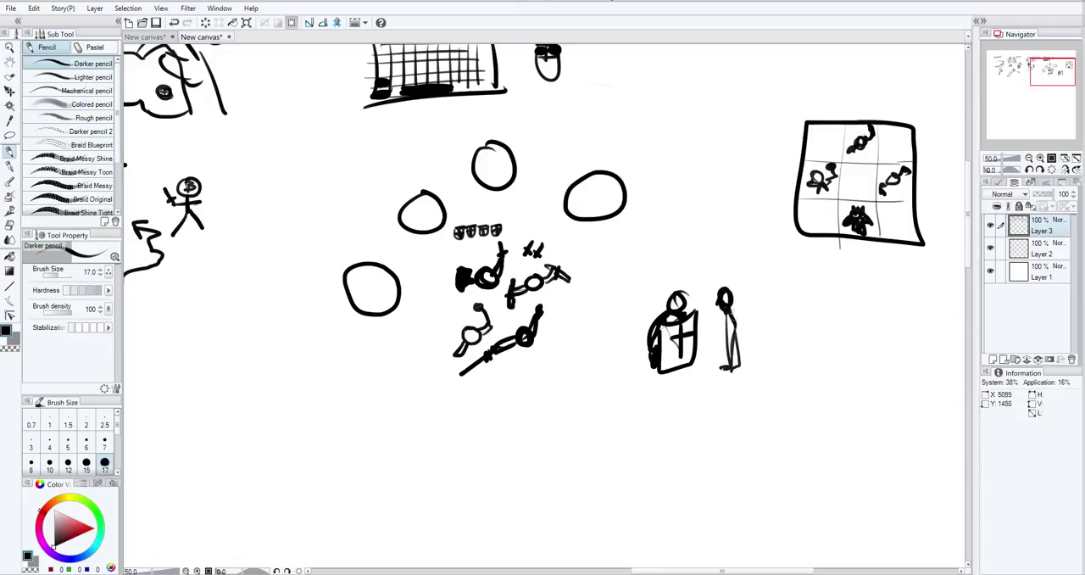
drag(681, 331, 772, 339)
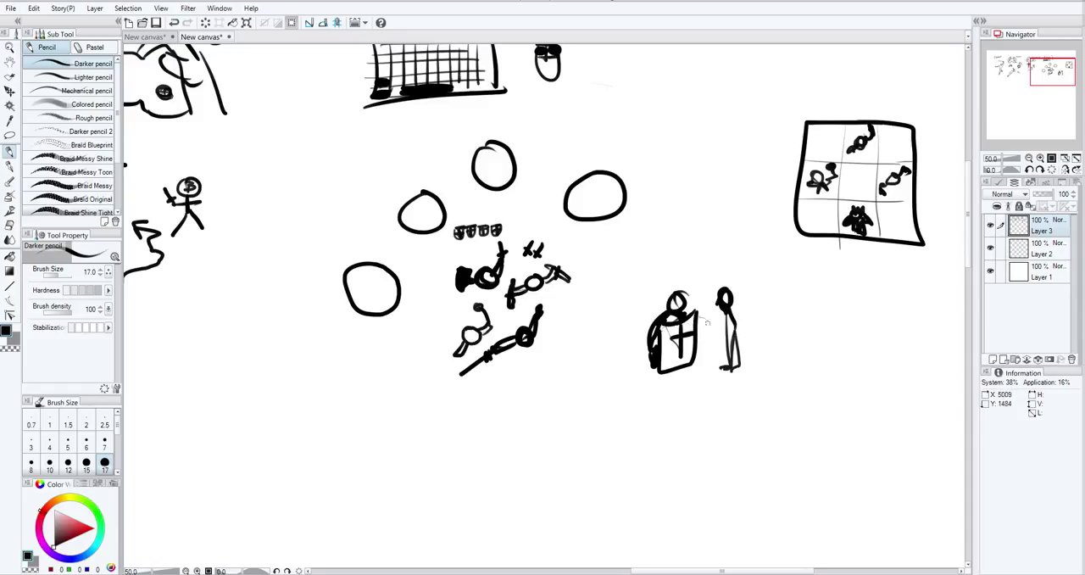
drag(737, 305, 794, 285)
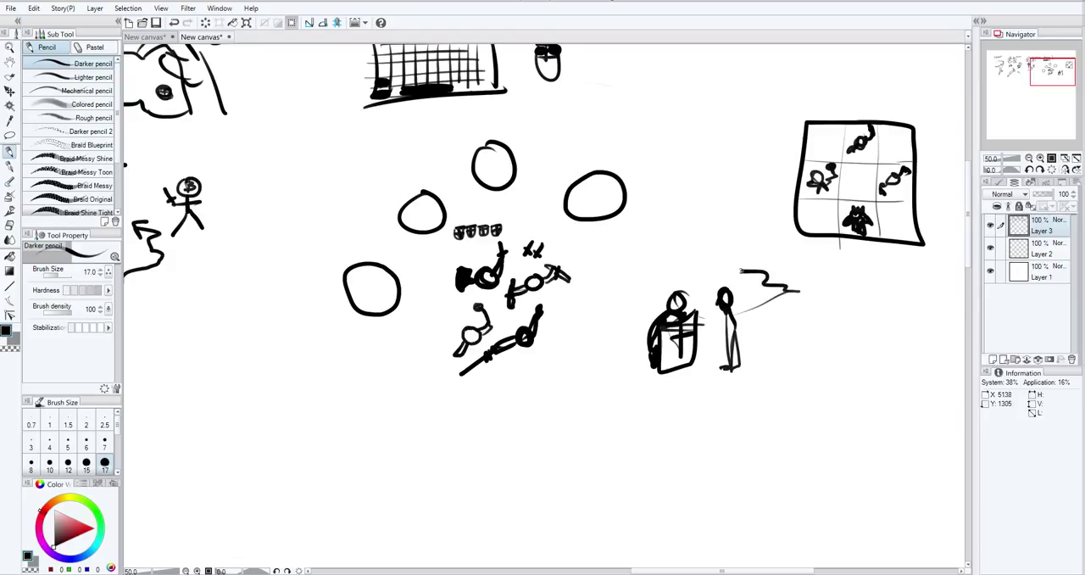